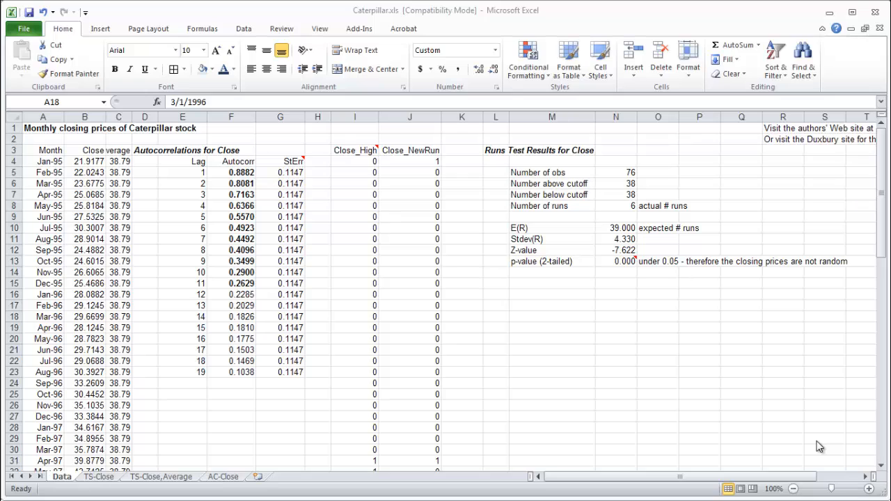
mouse_move(744, 243)
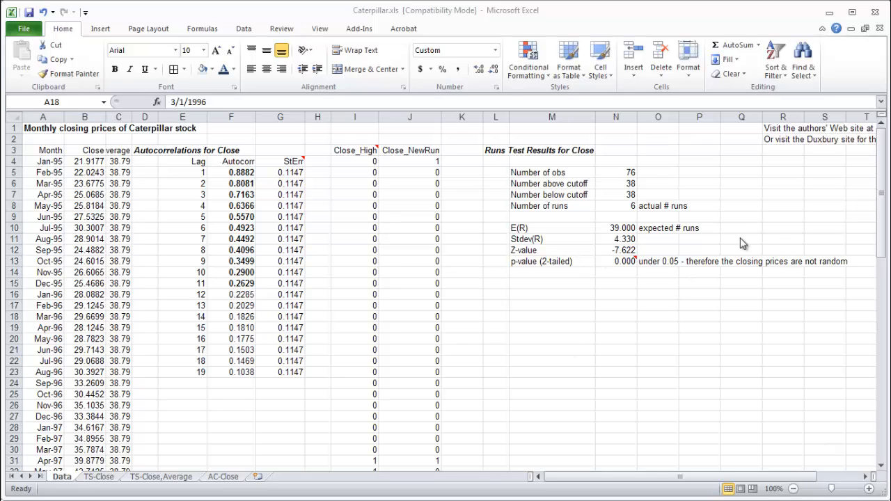
mouse_move(588, 301)
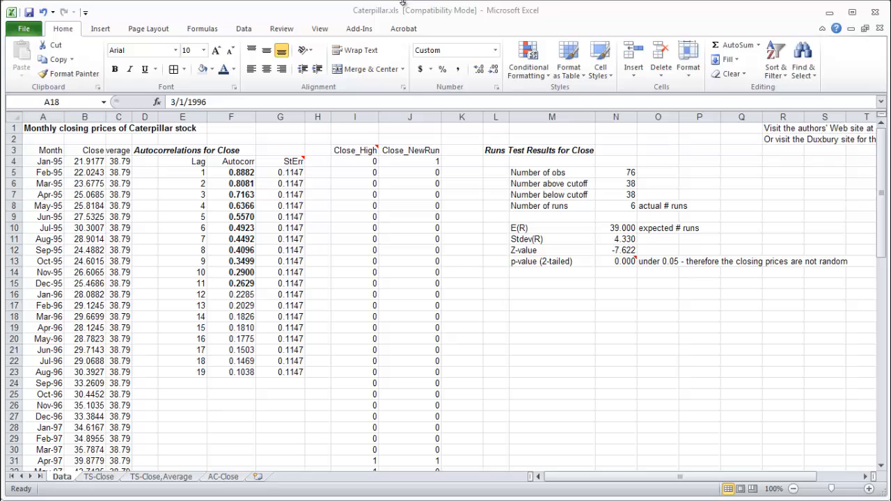
Review the Data sheet's Month dates, Average heading and runs test results title
left_click(49, 317)
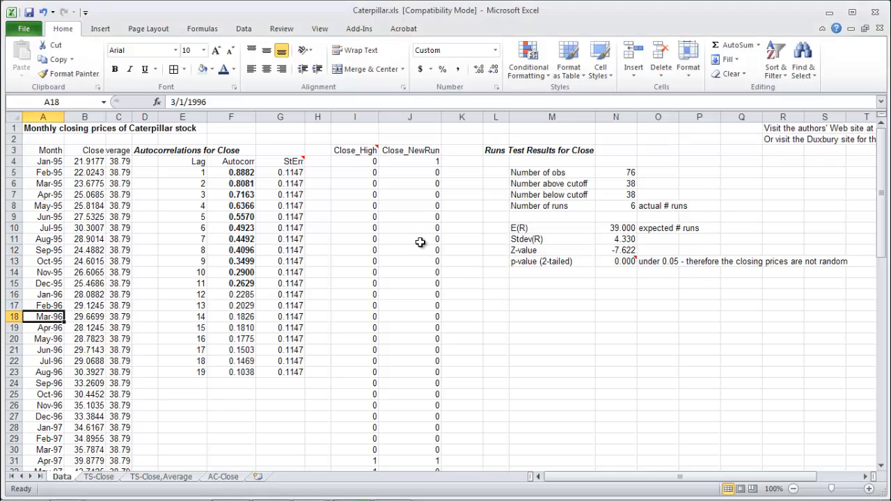
left_click(42, 162)
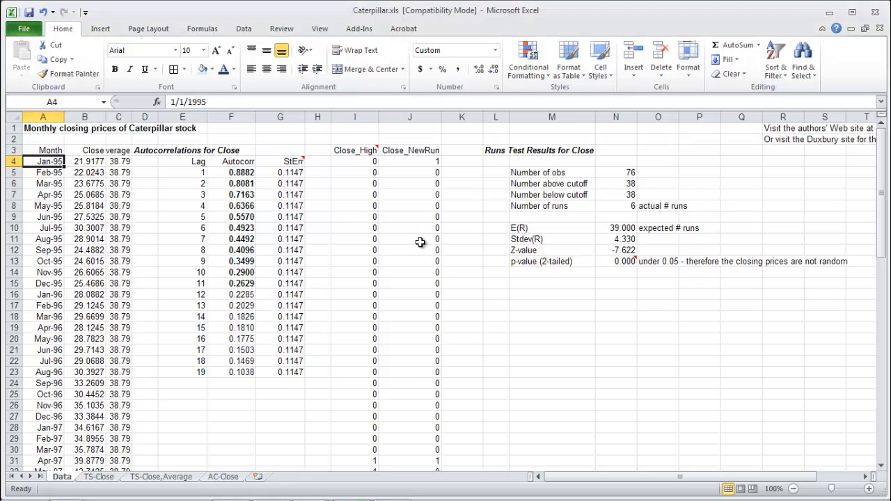
left_click(118, 150)
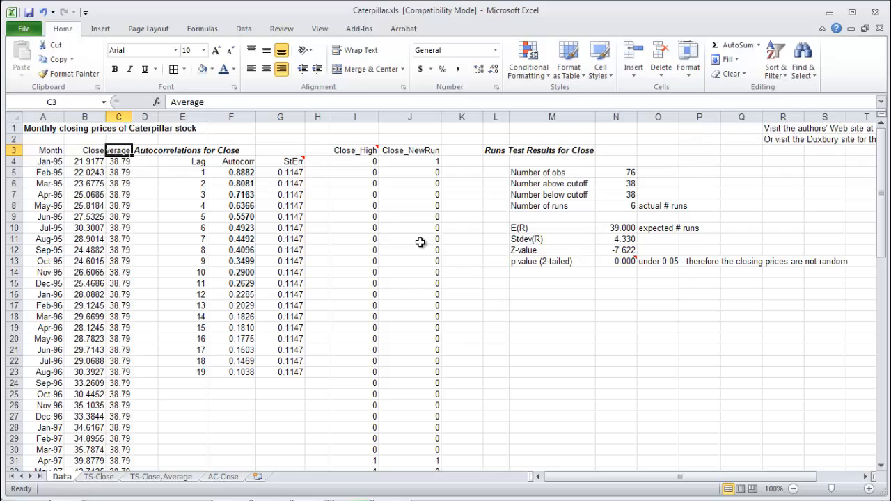
left_click(182, 151)
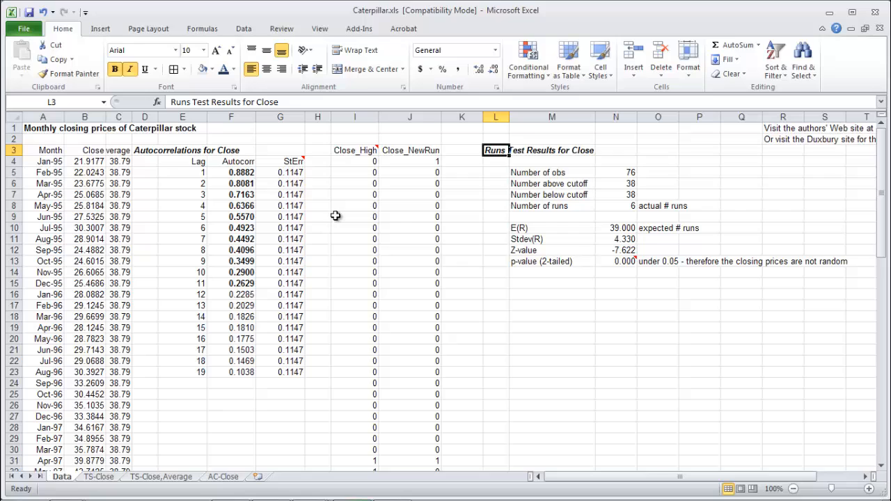
mouse_move(162, 146)
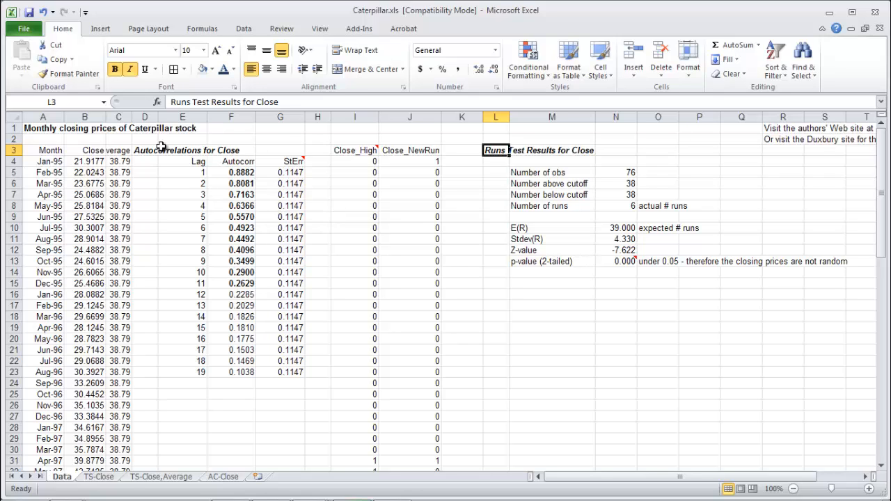
mouse_move(424, 235)
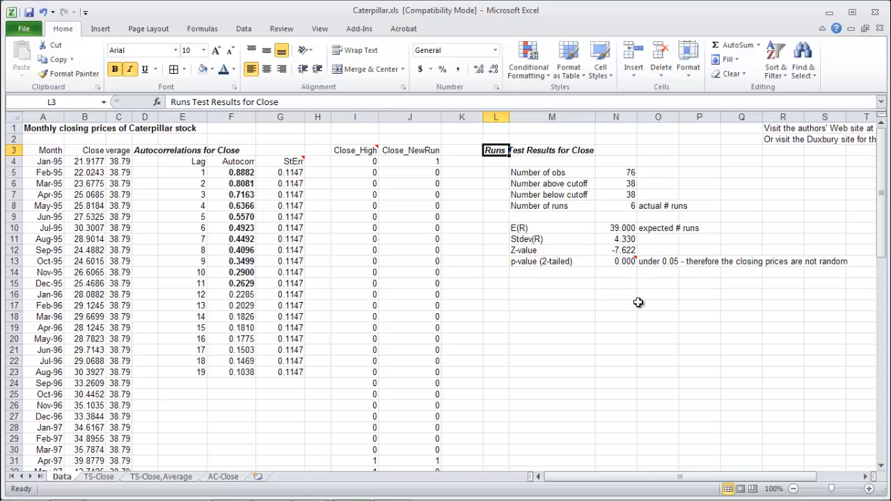
mouse_move(272, 180)
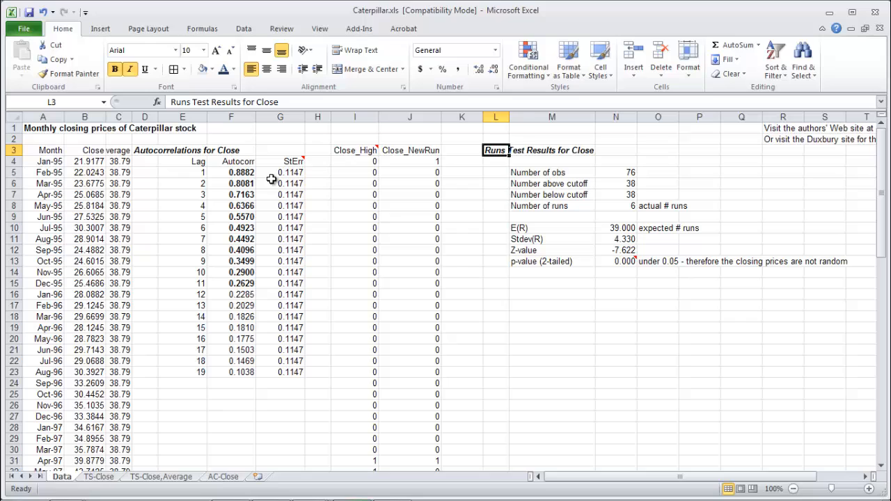
mouse_move(462, 262)
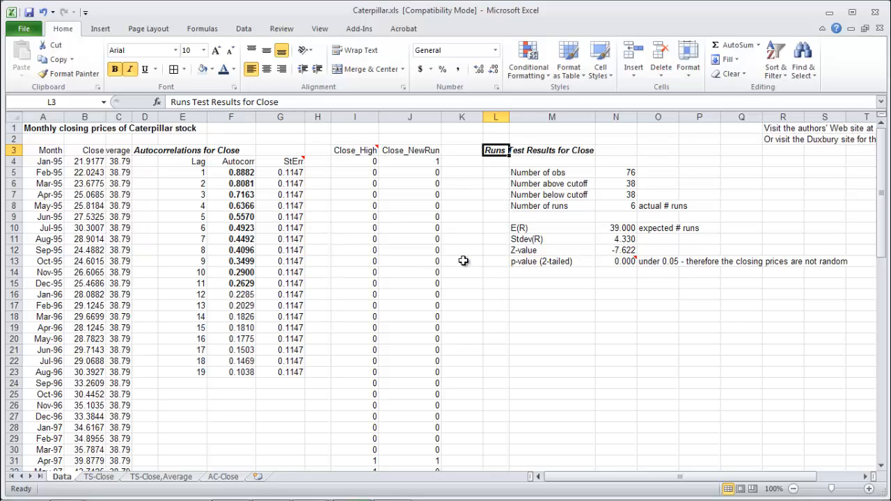
mouse_move(585, 237)
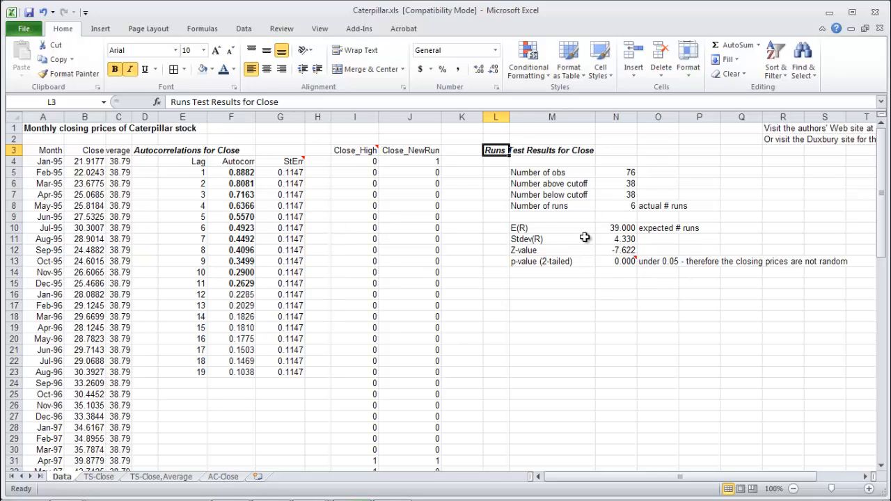
mouse_move(618, 271)
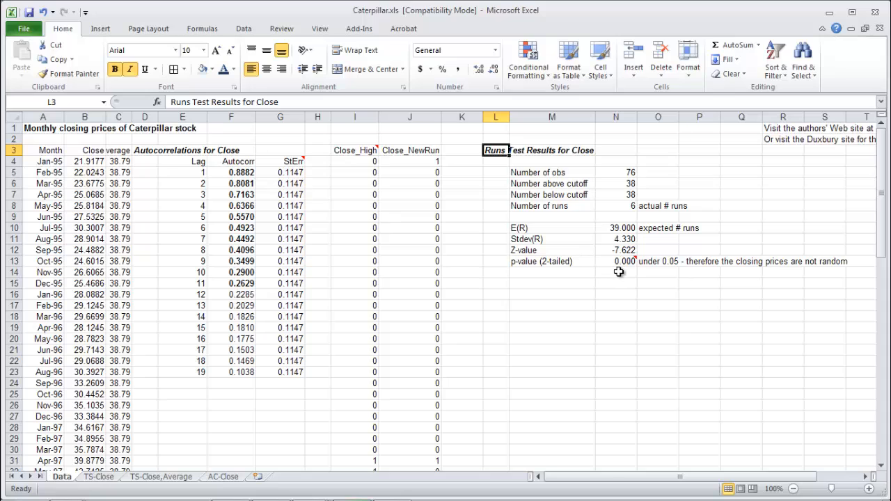
mouse_move(209, 196)
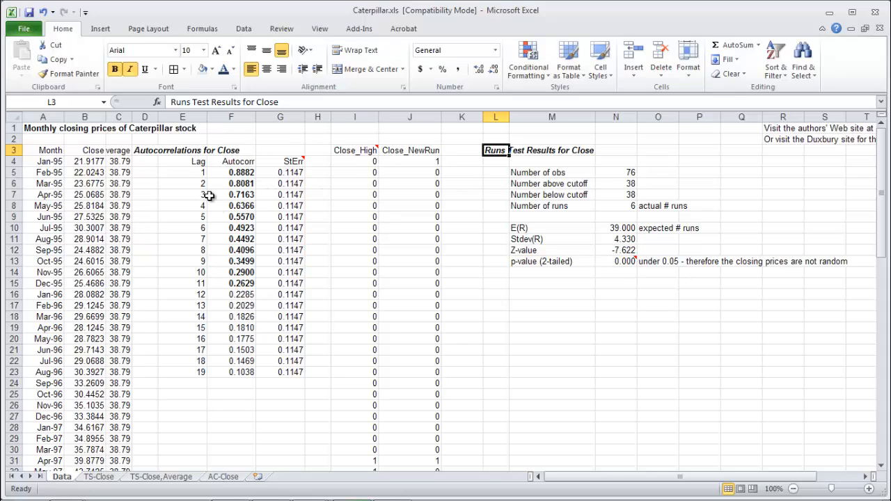
mouse_move(259, 195)
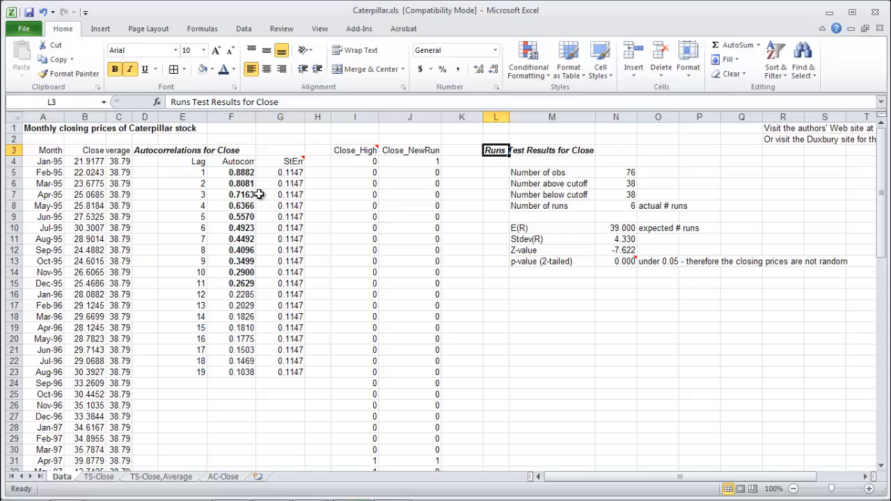
mouse_move(244, 281)
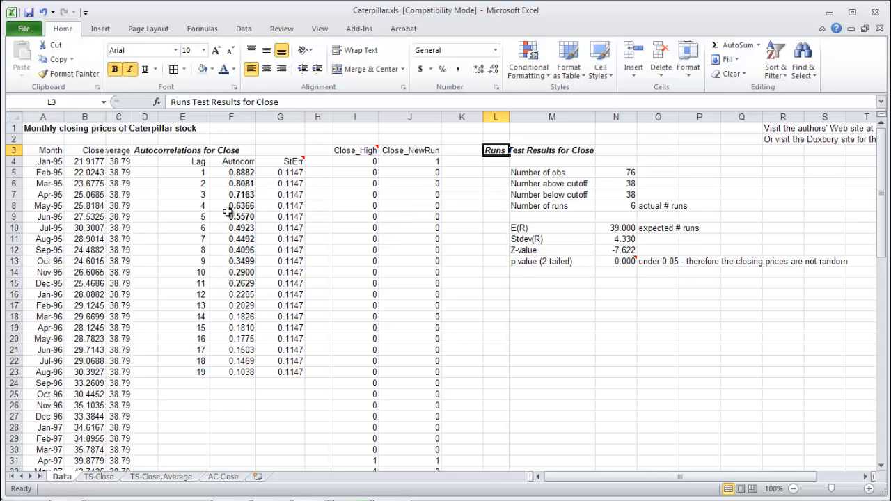
mouse_move(103, 151)
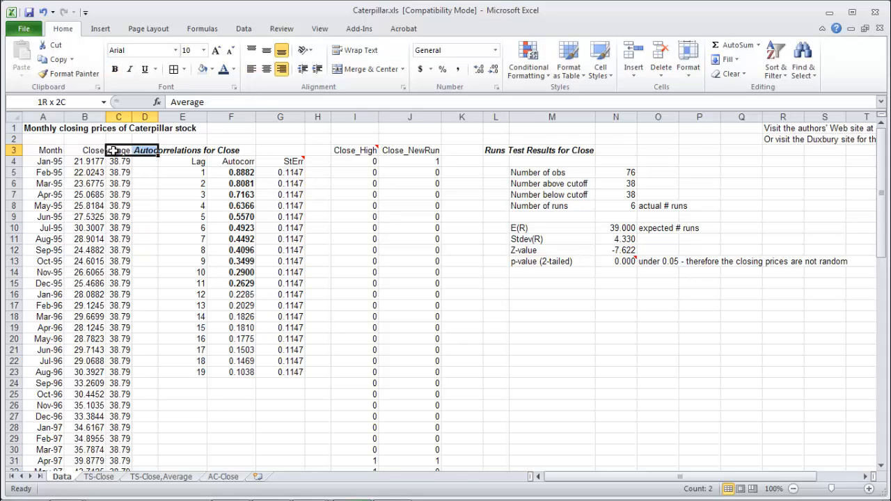
Clear the old Average, autocorrelation and runs test results, leaving only Month and Close
left_click_drag(118, 150, 805, 217)
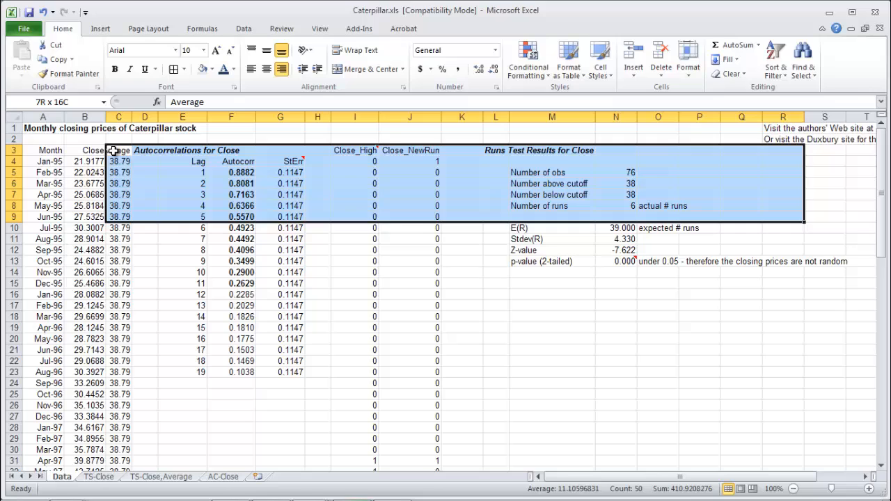
scroll("down", 3)
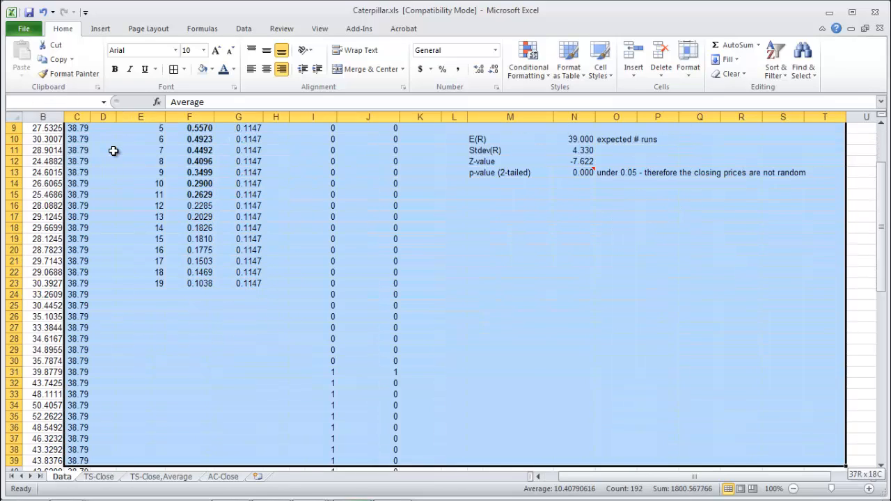
scroll("down", 3)
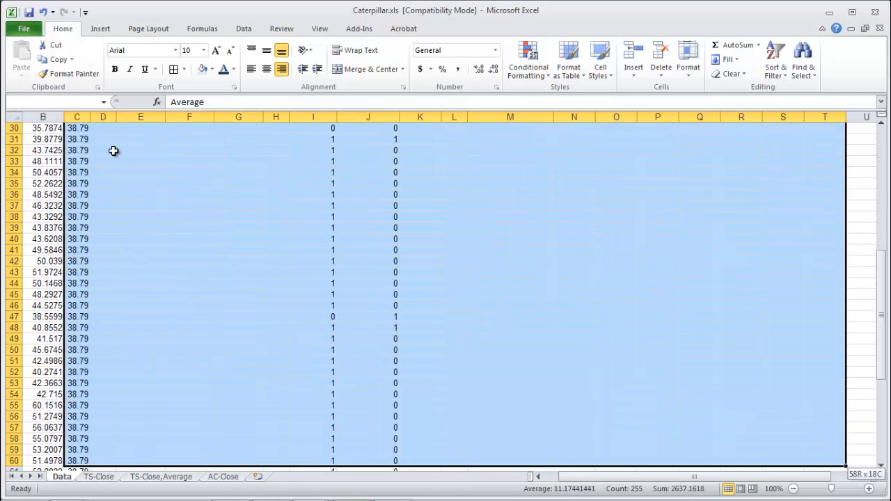
scroll("down", 3)
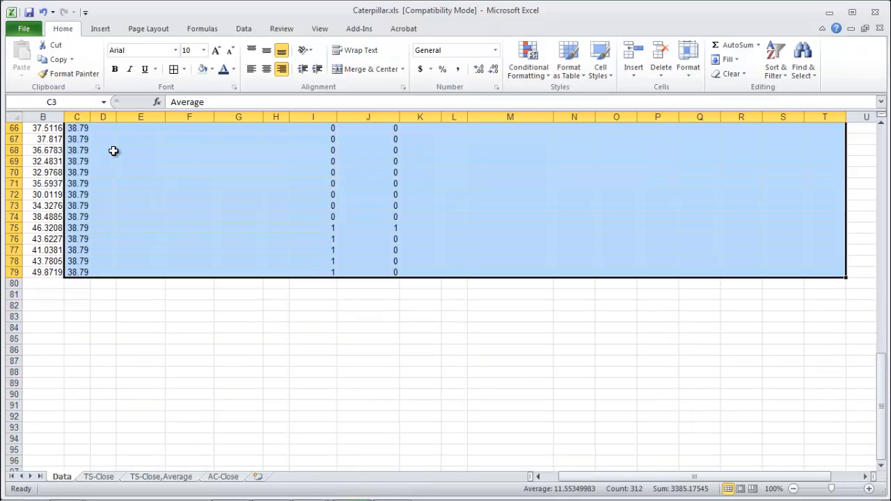
left_click(42, 150)
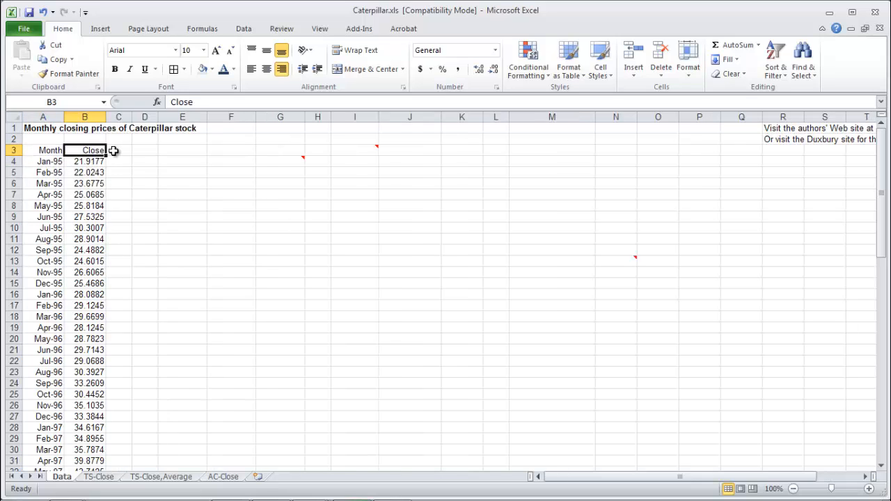
left_click(118, 150)
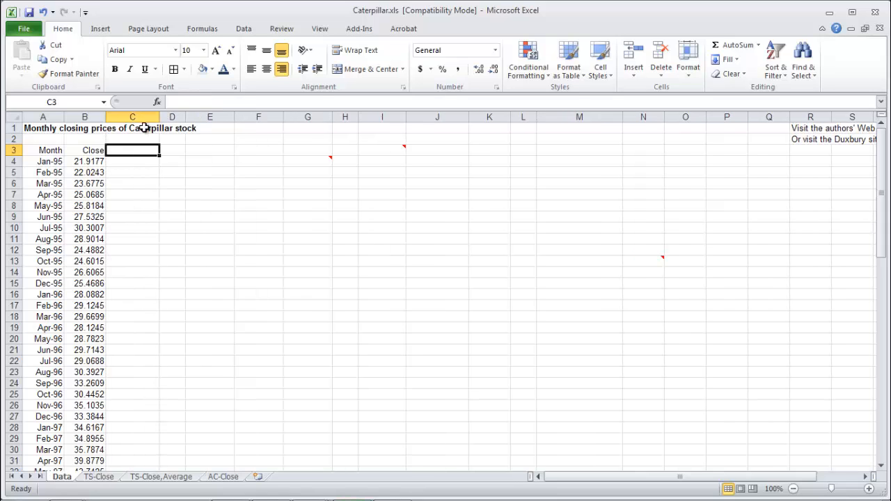
Enter the first Difference formula =B5-B4 as this month's close minus the previous month's
type("Do")
left_click(132, 173)
type("=")
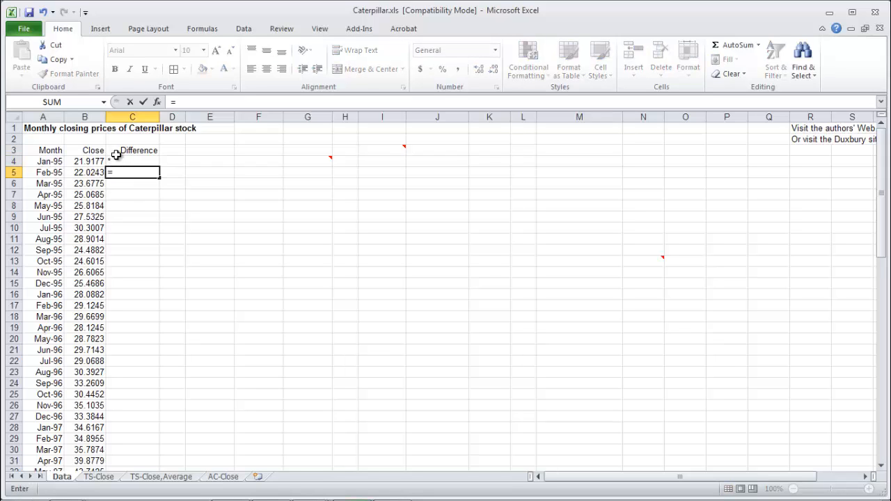
left_click(85, 173)
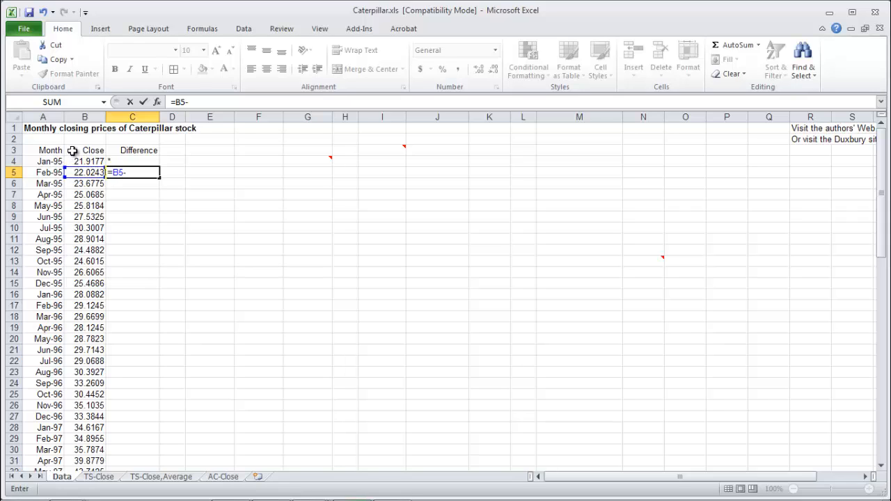
left_click(85, 150)
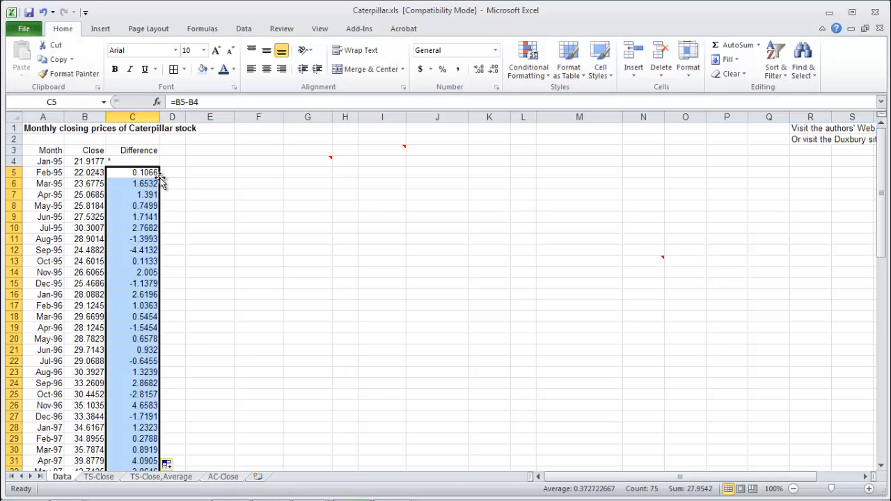
scroll("down", 3)
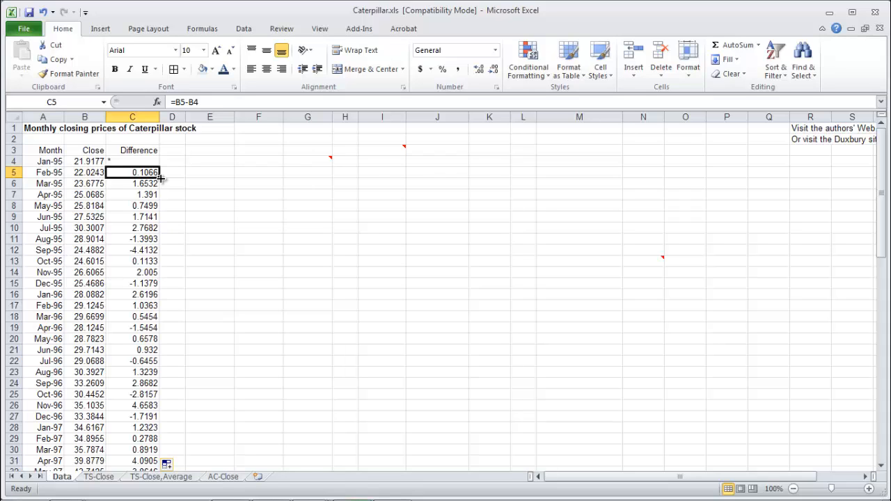
Check the first Difference formula against the Jan-95 and Feb-95 closing prices
left_click(85, 162)
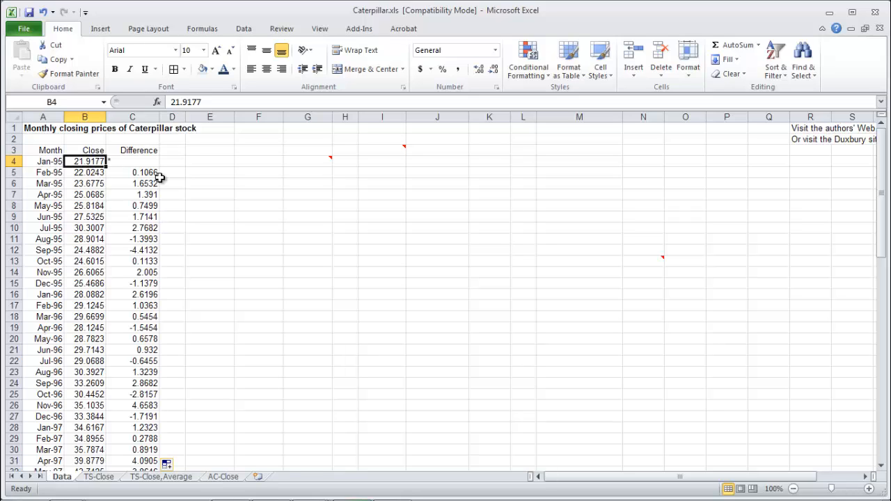
left_click(133, 173)
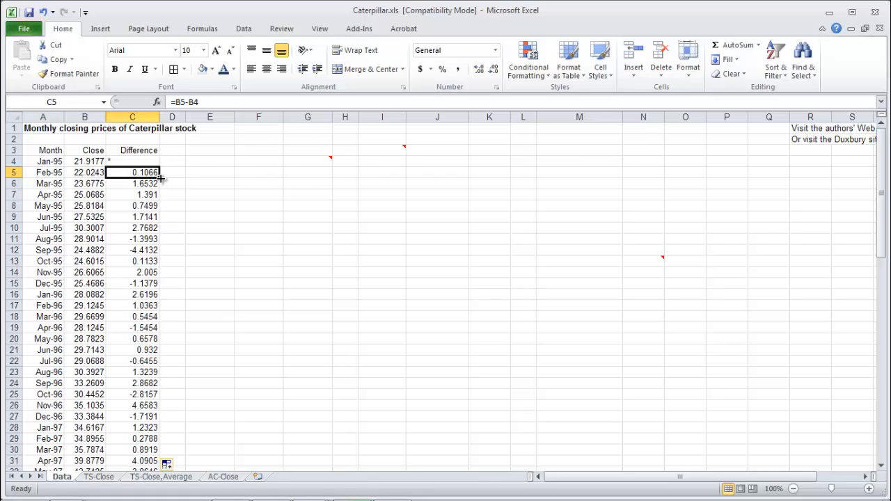
left_click(85, 151)
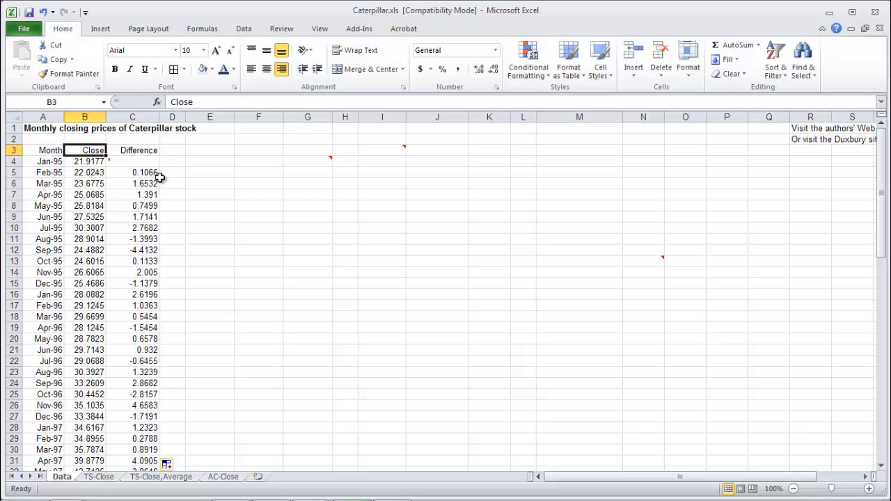
left_click(132, 172)
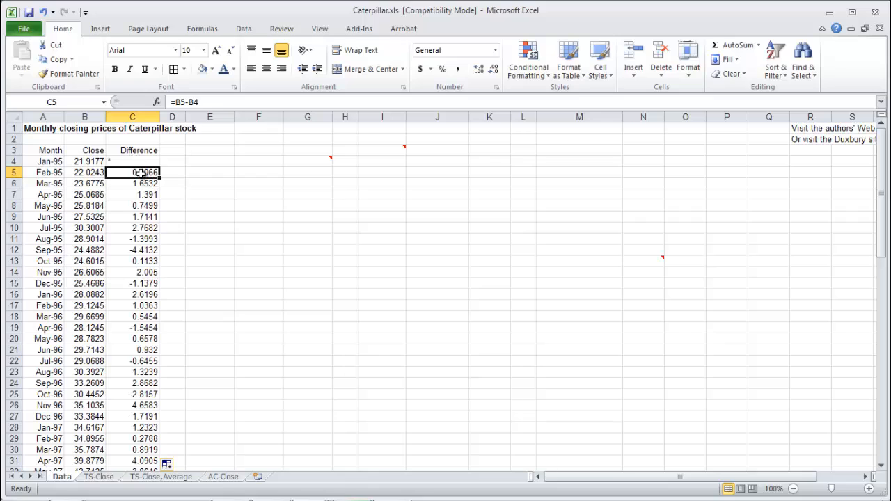
double_click(132, 173)
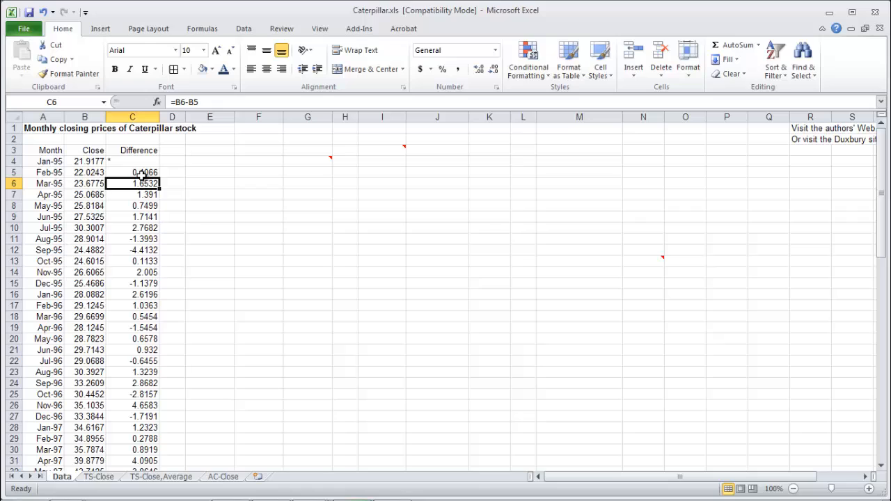
left_click(133, 173)
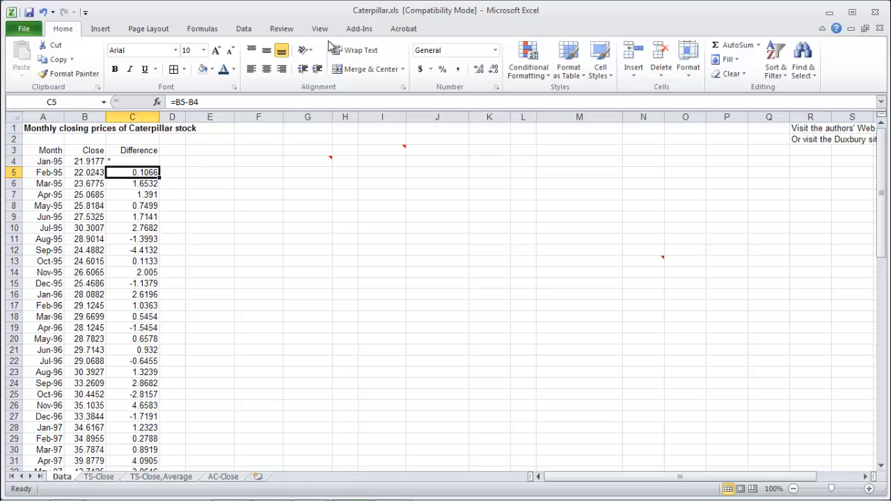
Run StatPro's Runs Test for Randomness on the Difference column with the mean as cutoff
left_click(359, 28)
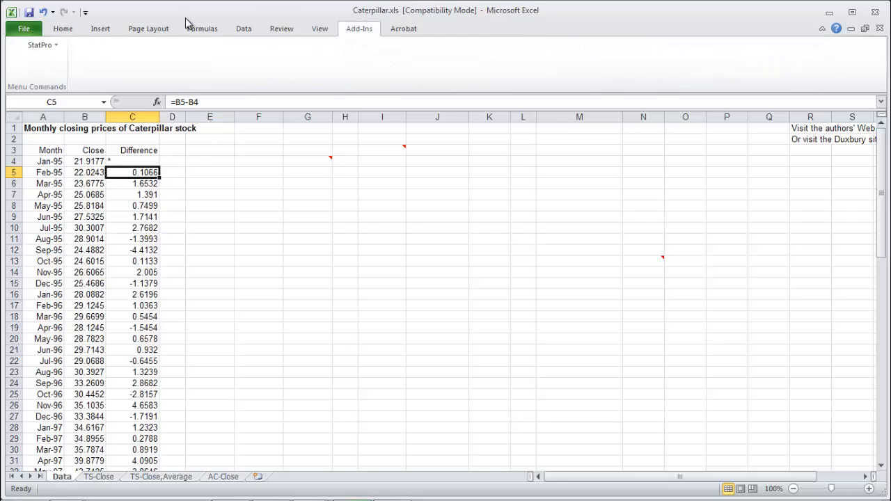
left_click(39, 44)
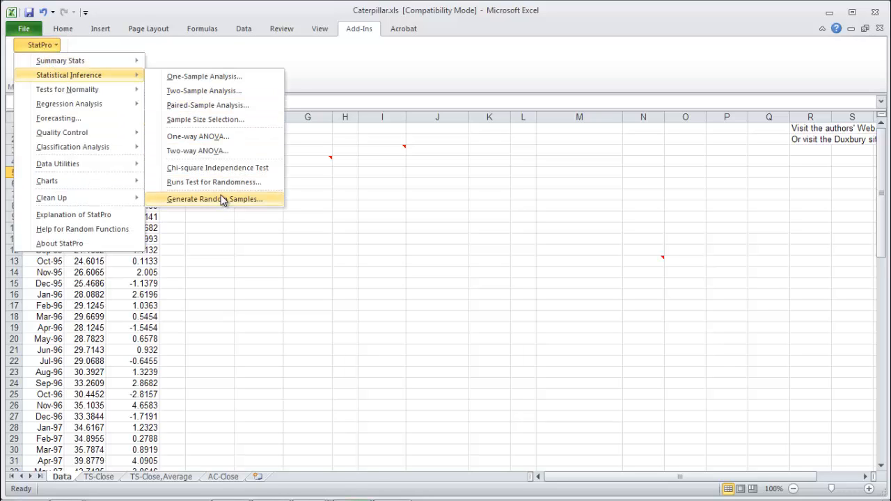
left_click(215, 181)
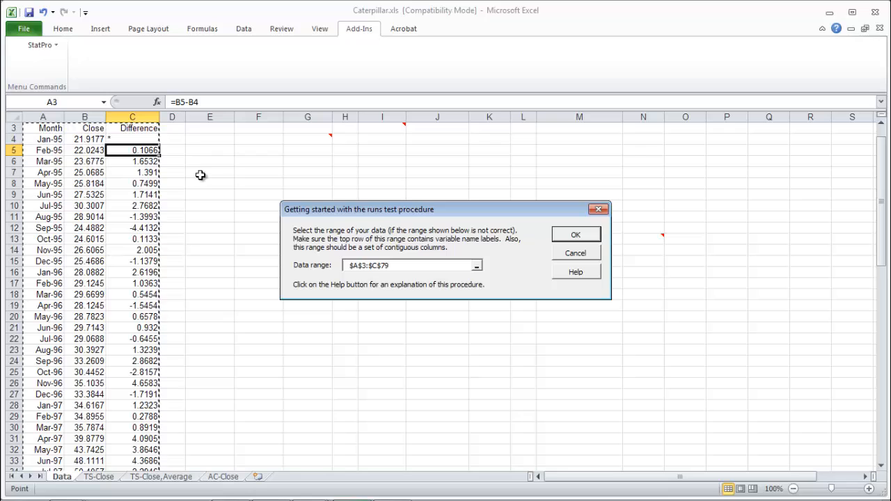
left_click(133, 128)
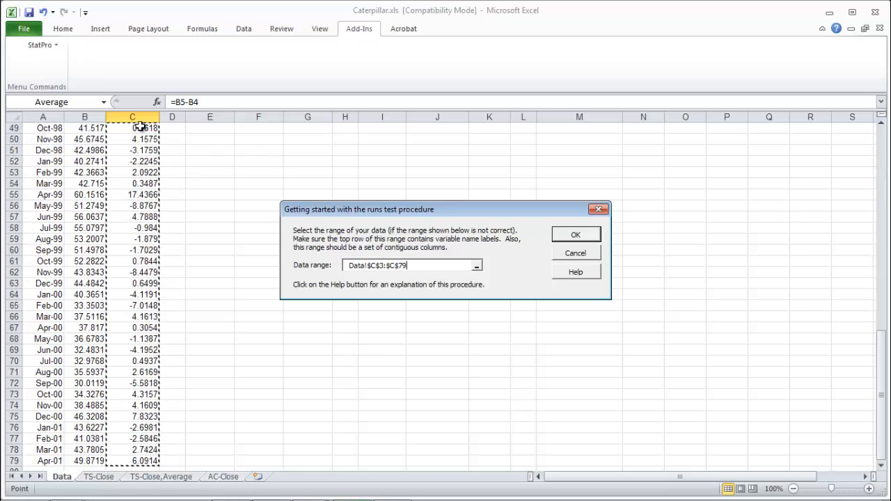
left_click(575, 234)
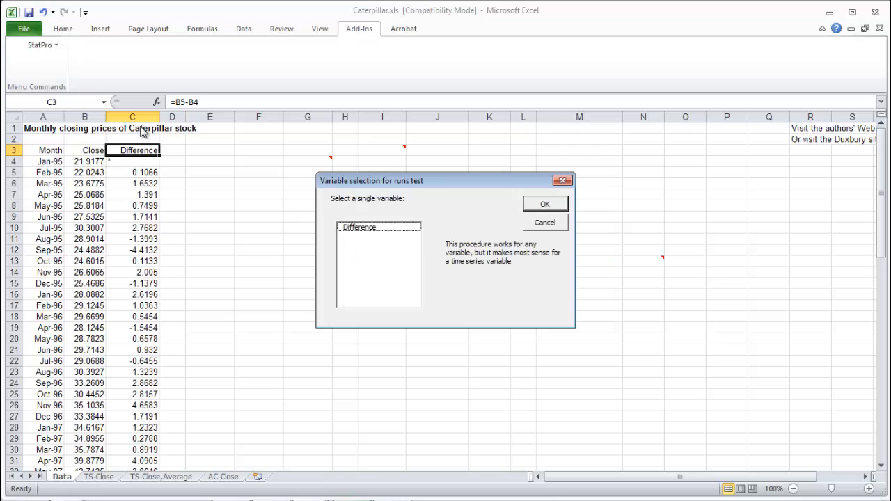
left_click(546, 203)
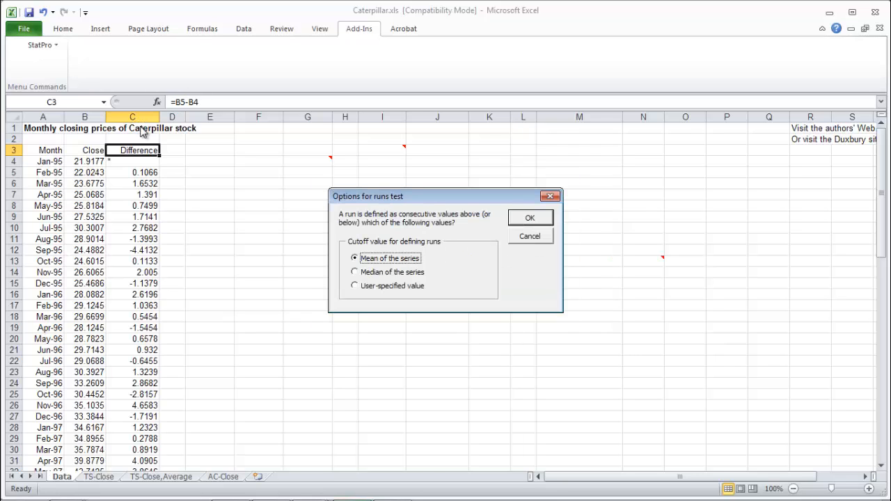
left_click(529, 217)
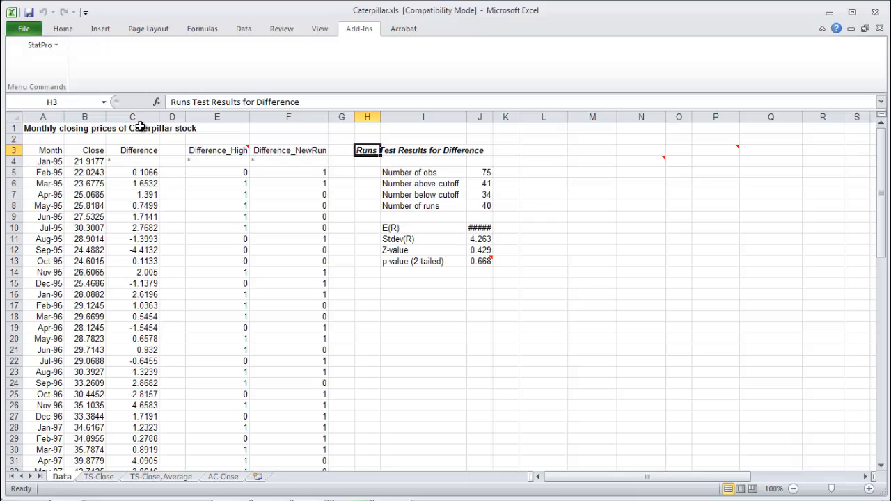
Note beside the p-value of 0.668 that the differences are random
left_click(368, 239)
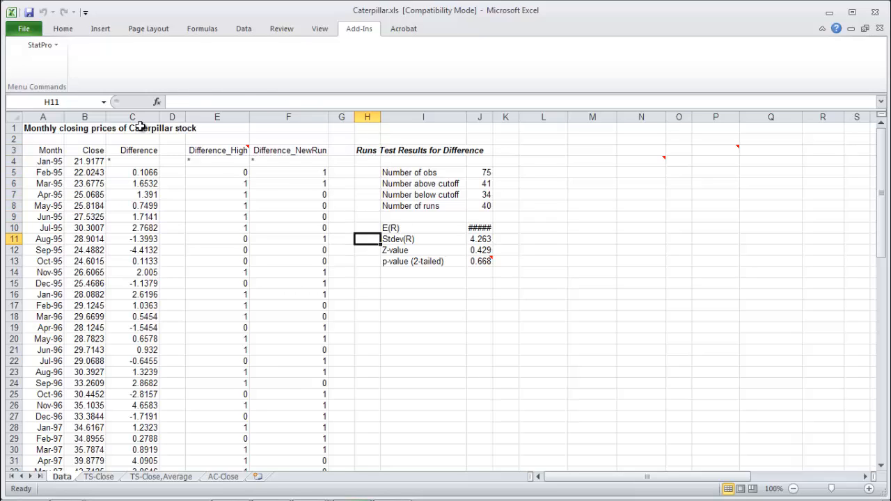
left_click(506, 261)
type("--> Differences are RANDOM - good!")
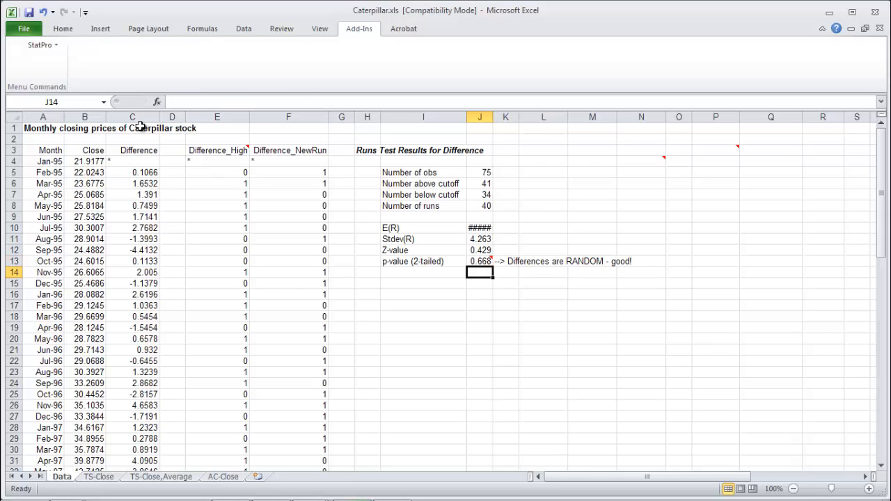
double_click(132, 128)
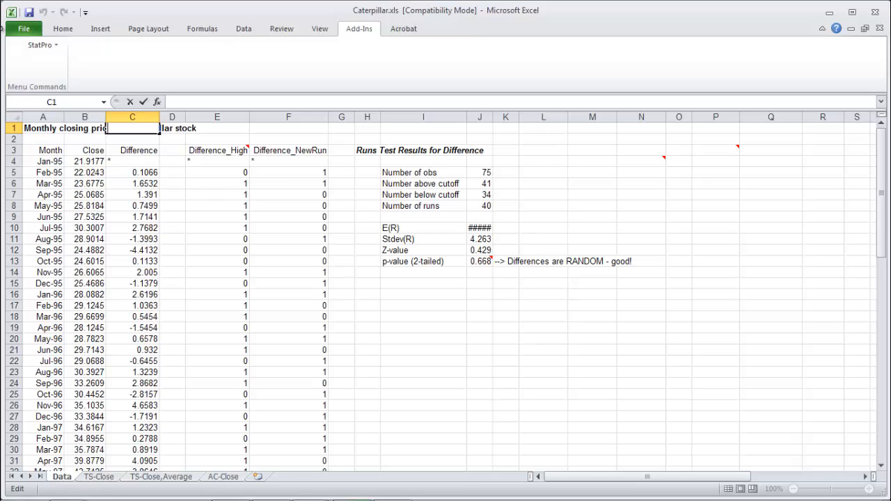
left_click(39, 45)
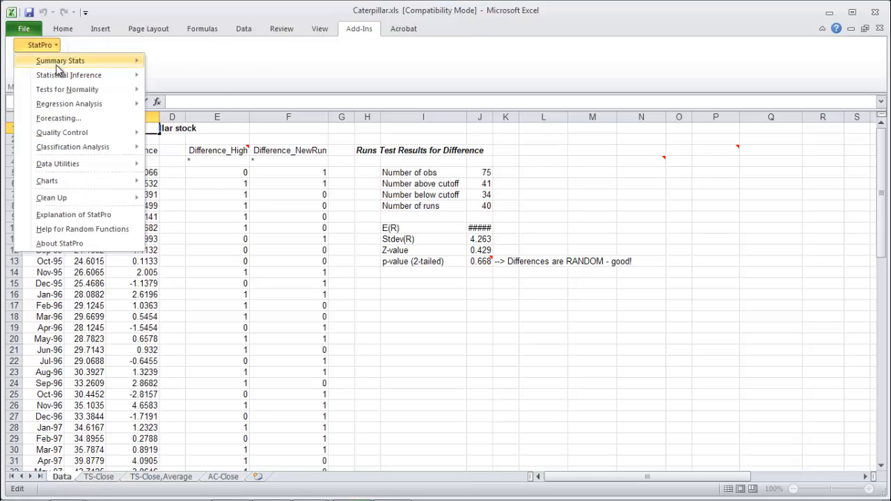
mouse_move(60, 62)
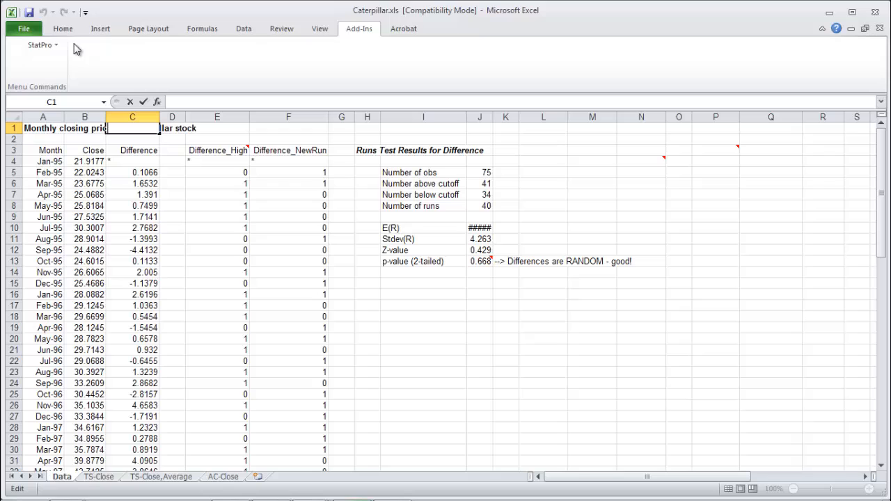
left_click(39, 45)
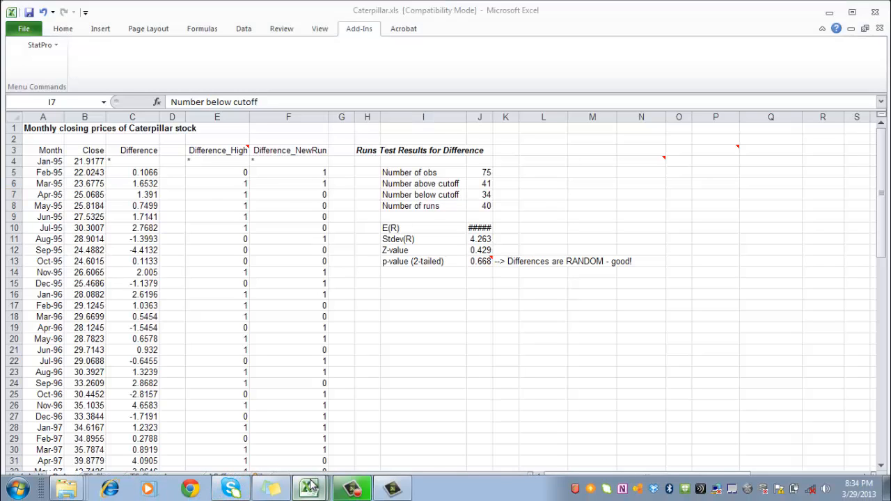
left_click(309, 487)
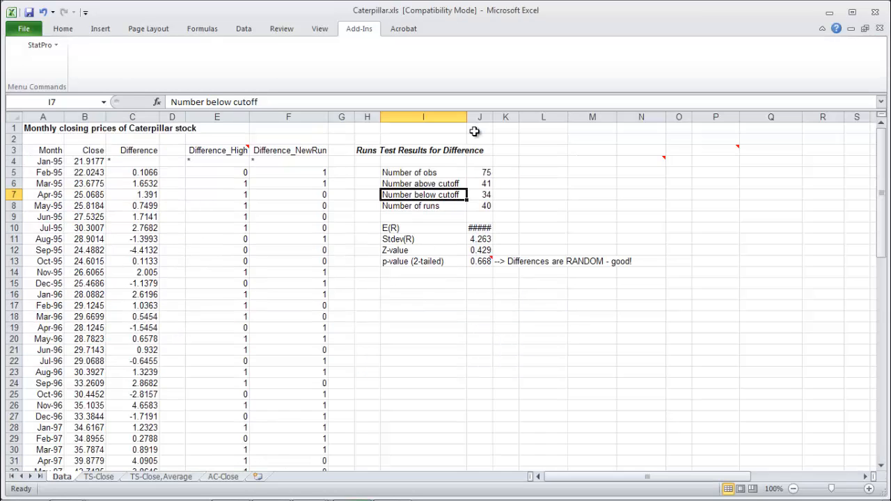
Start StatPro's Autocorrelations on the Difference column data range
left_click(39, 45)
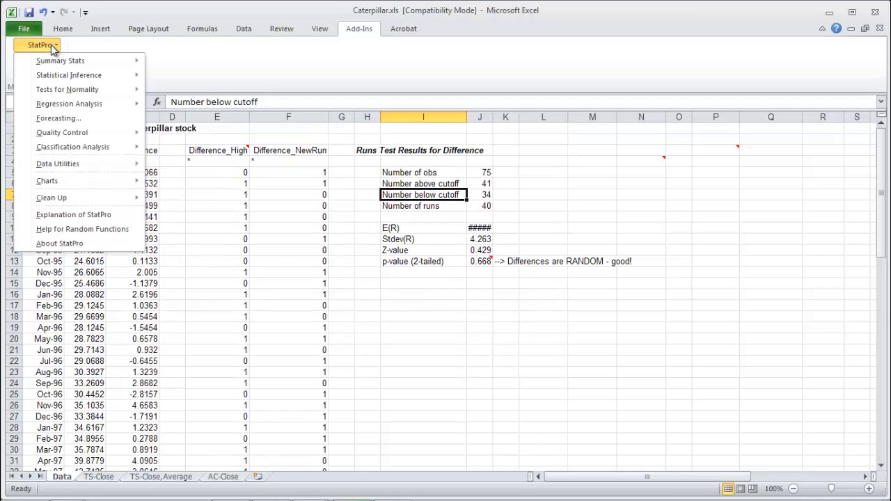
mouse_move(60, 62)
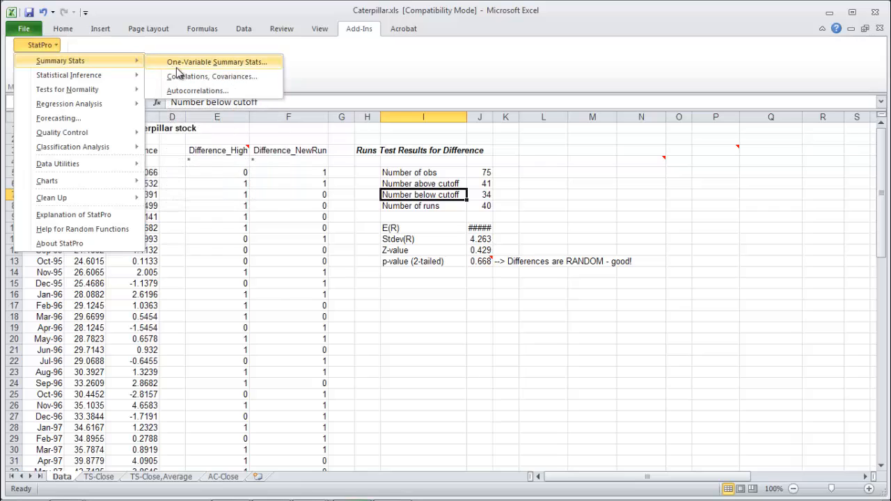
left_click(198, 90)
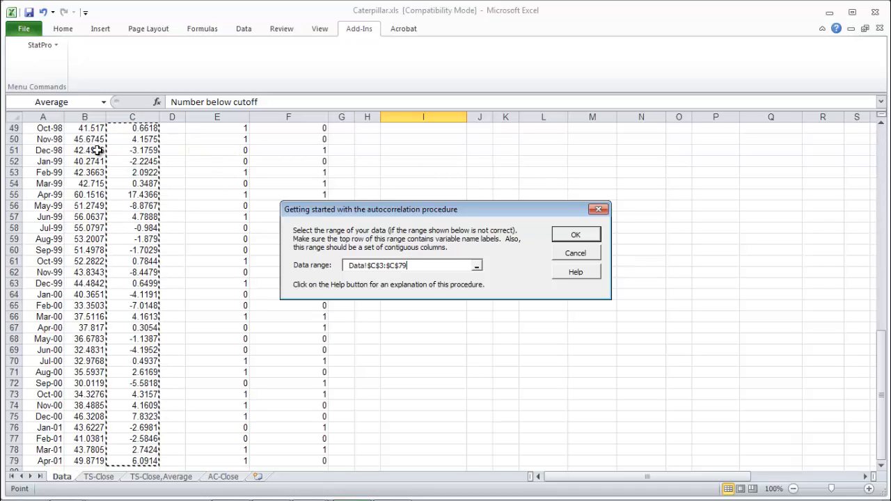
left_click(575, 234)
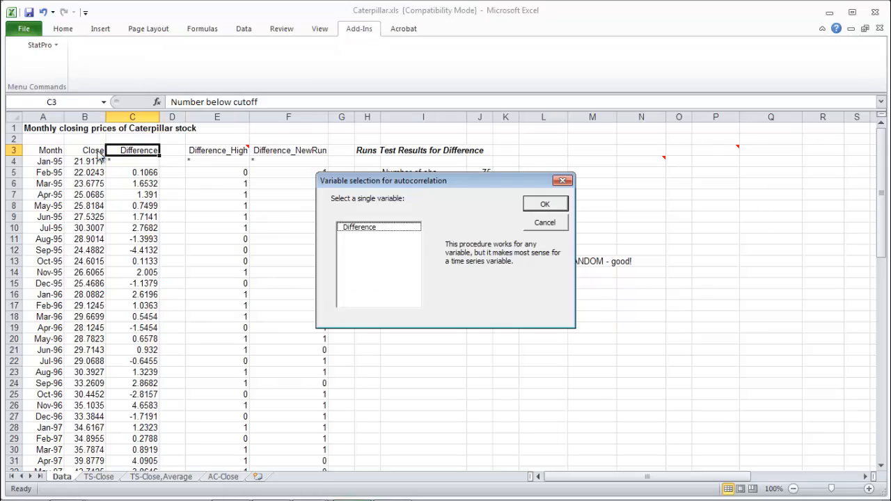
left_click(546, 204)
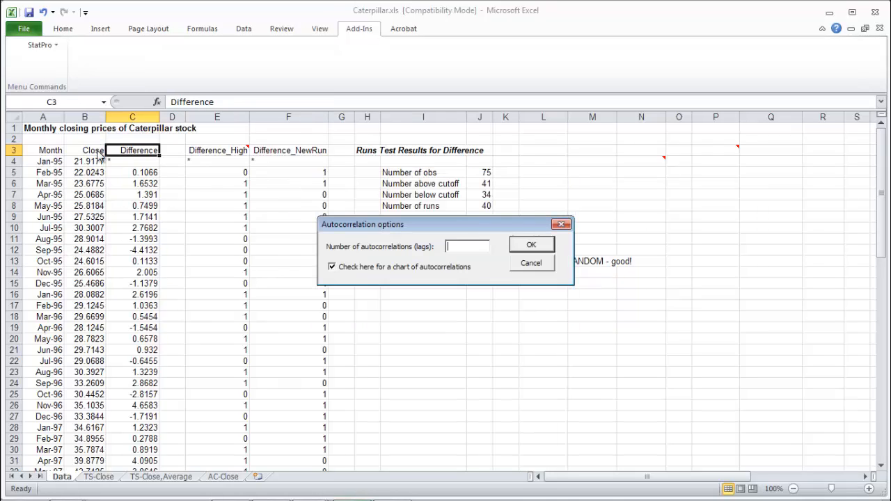
Request 18 lags with the chart option after the too-many-lags warning, producing the AC-Difference sheet
type("123")
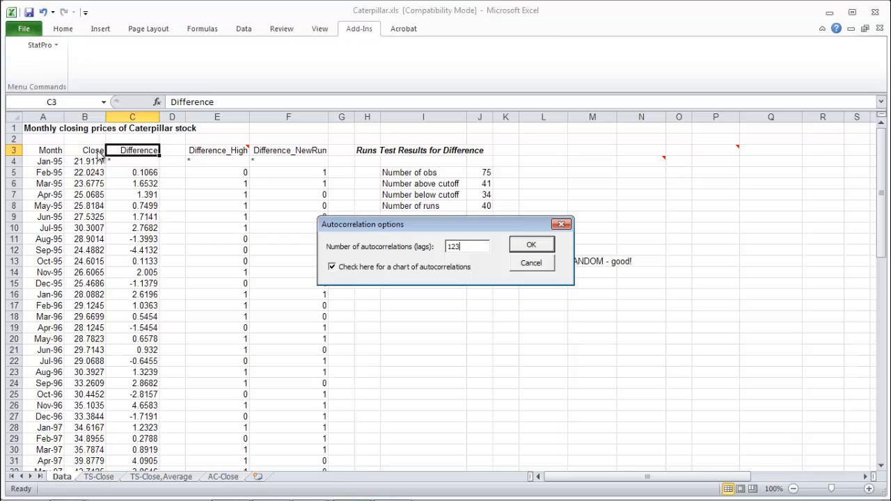
left_click(532, 244)
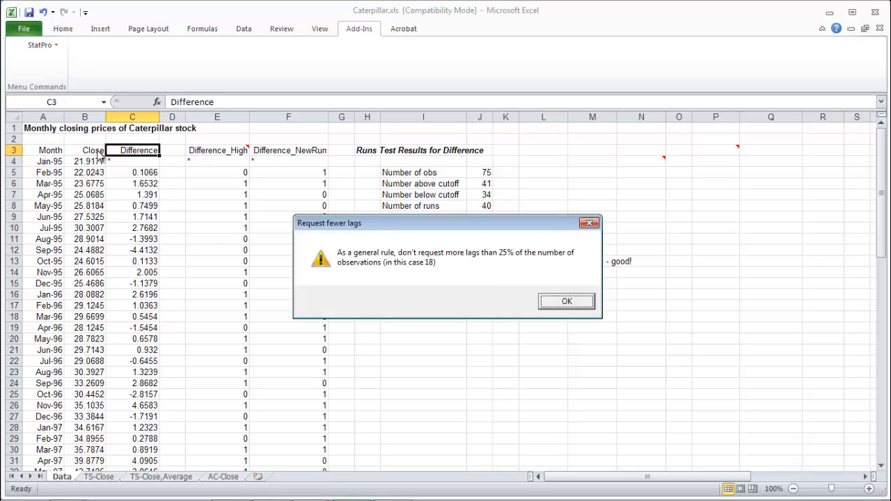
mouse_move(435, 380)
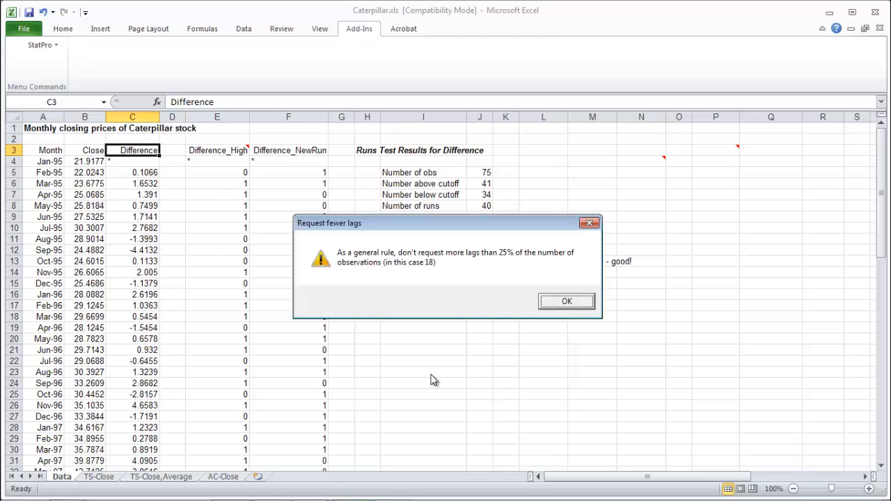
mouse_move(437, 260)
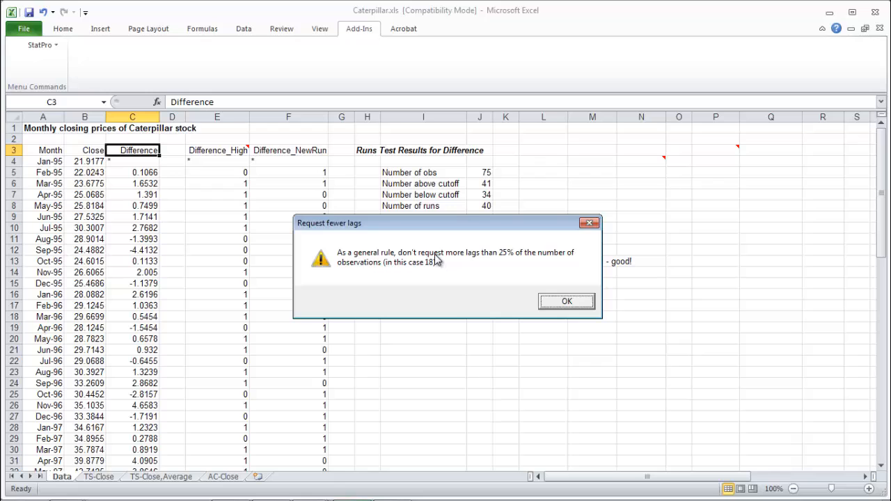
left_click(565, 301)
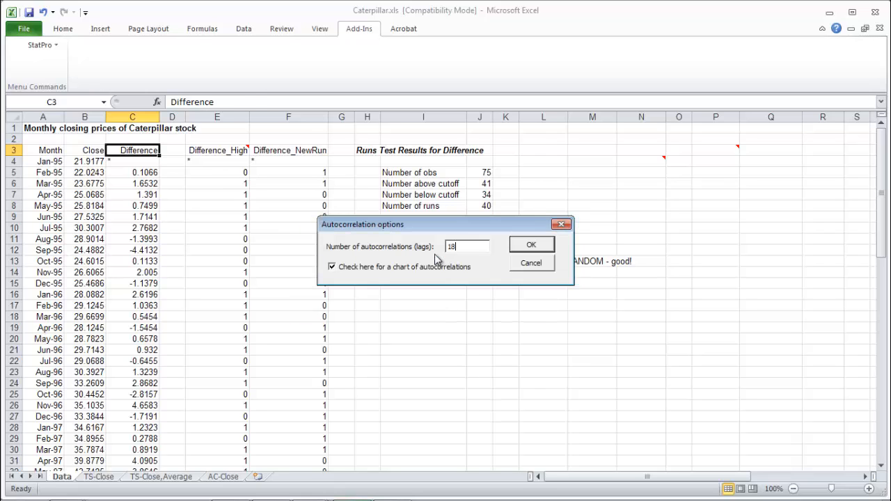
left_click(532, 244)
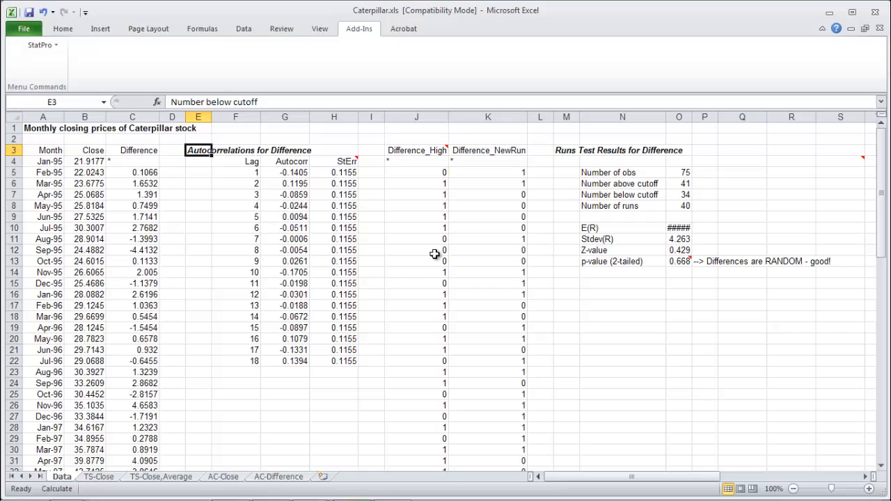
left_click(284, 173)
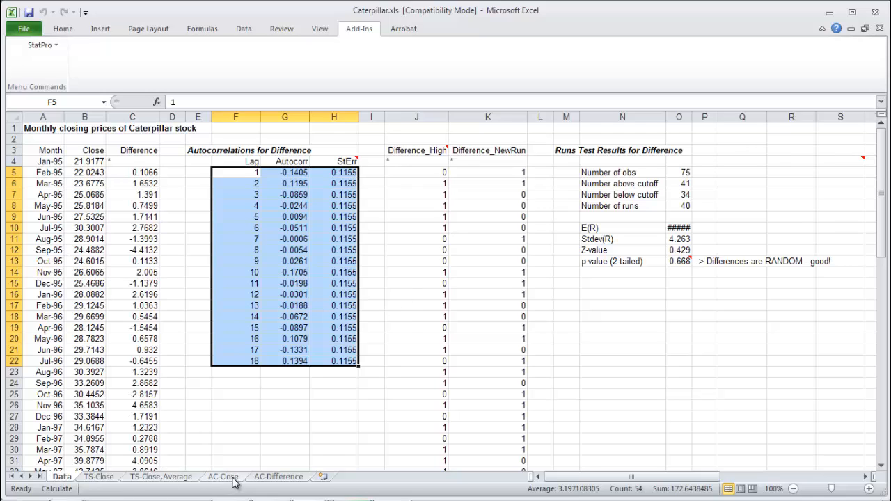
left_click(279, 476)
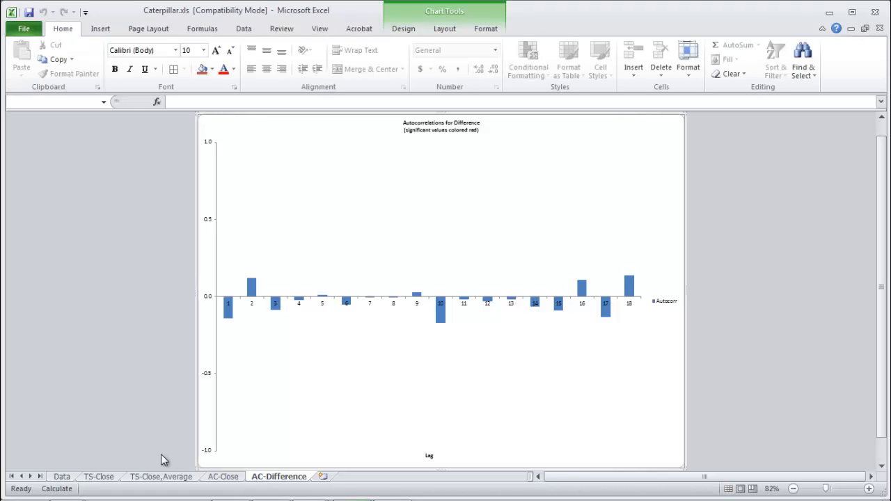
left_click(61, 476)
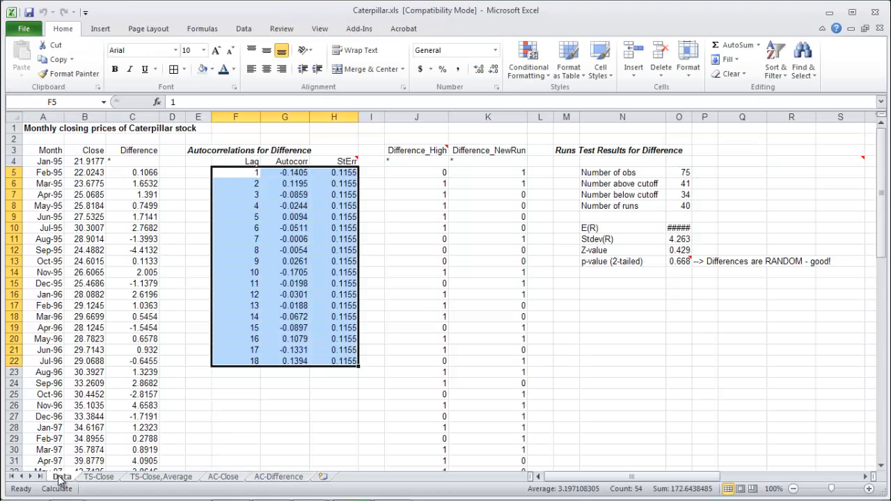
left_click(235, 394)
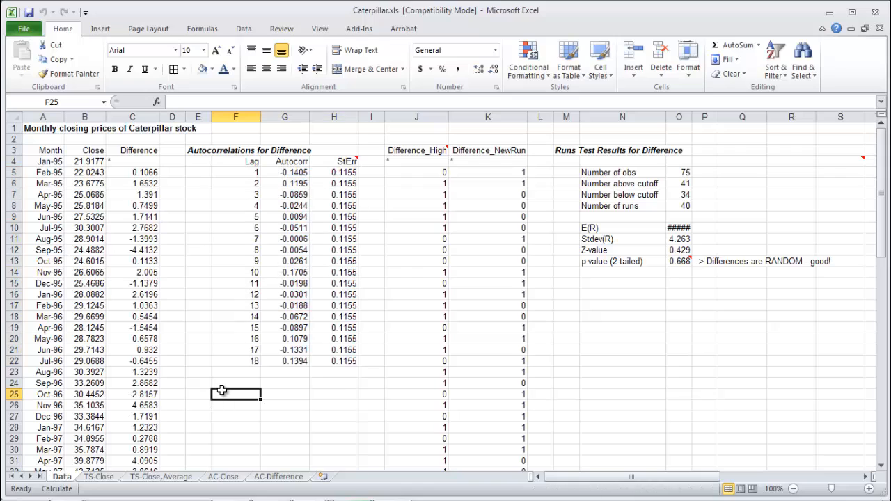
Type 'Note: None of lags are significant - GOOD!' below the autocorrelation table
type("Note: Not")
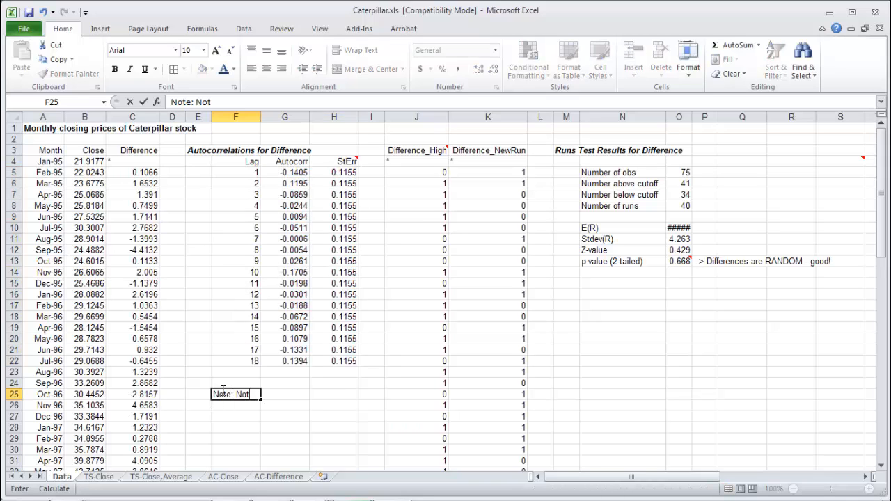
type("one of la")
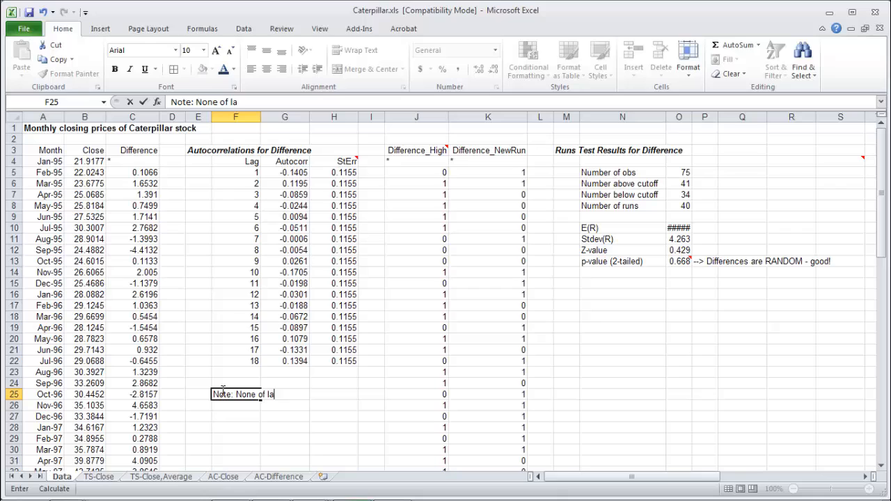
type("gs are significant - GOOD!")
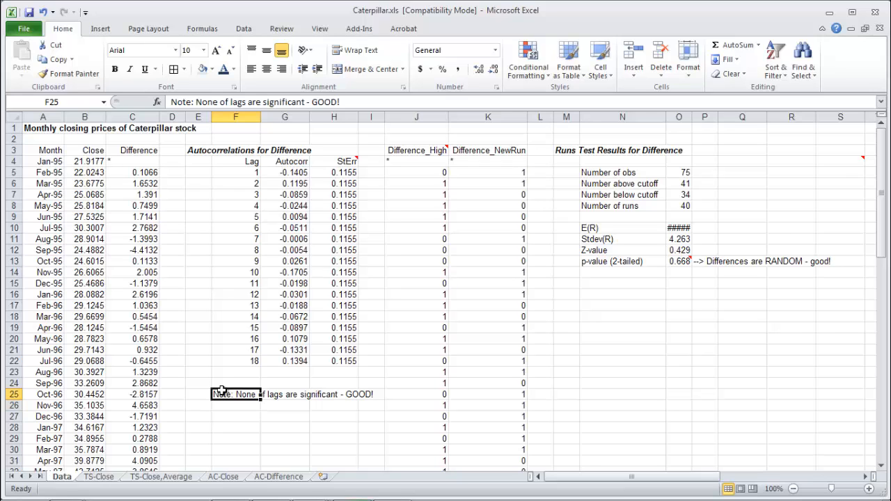
double_click(235, 394)
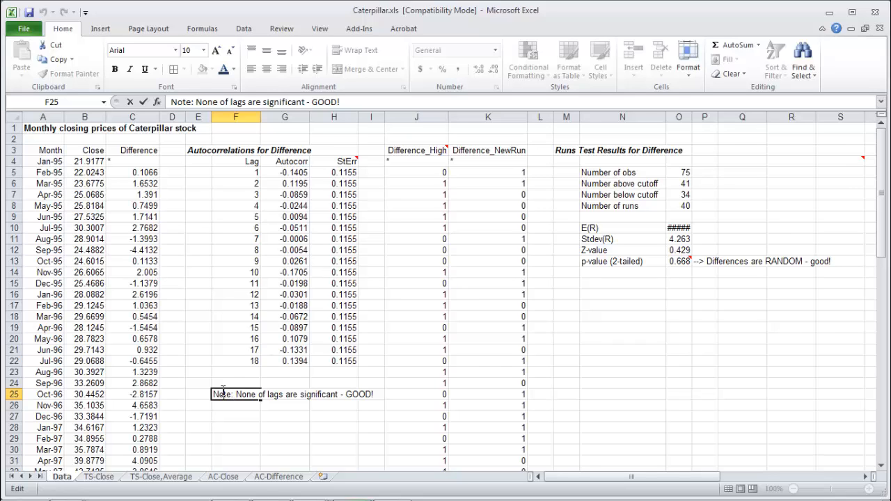
mouse_move(198, 332)
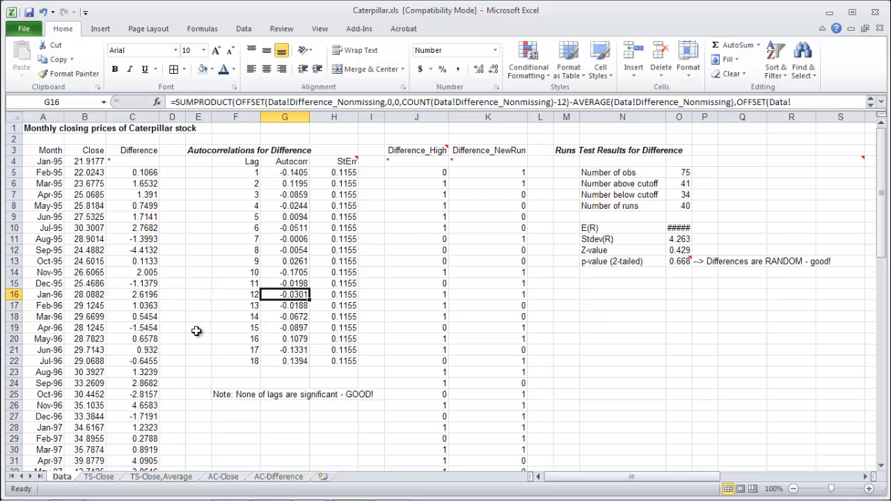
mouse_move(445, 289)
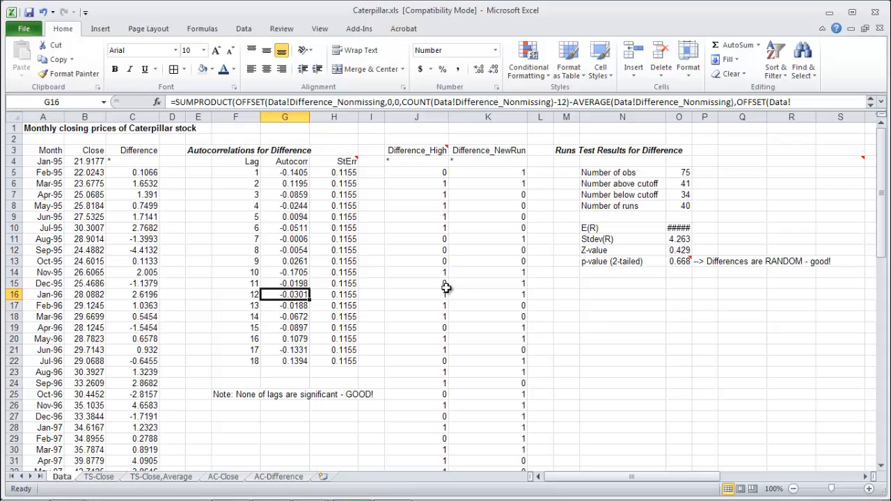
mouse_move(512, 204)
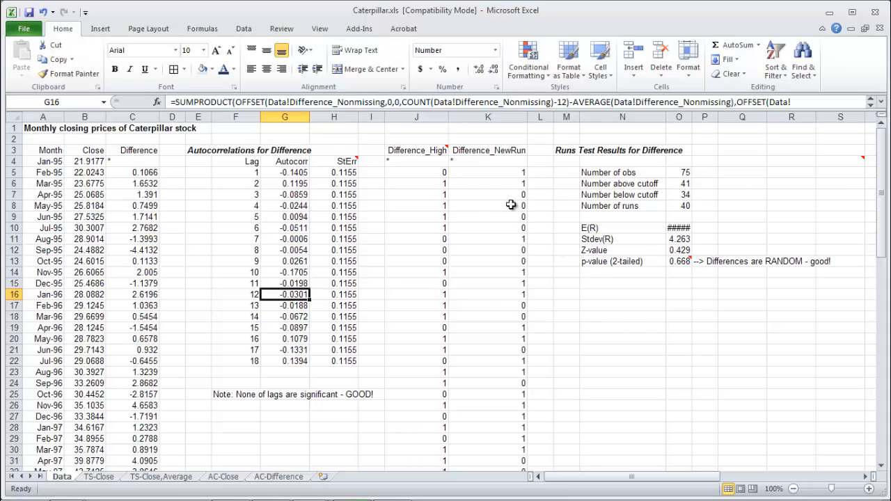
mouse_move(679, 264)
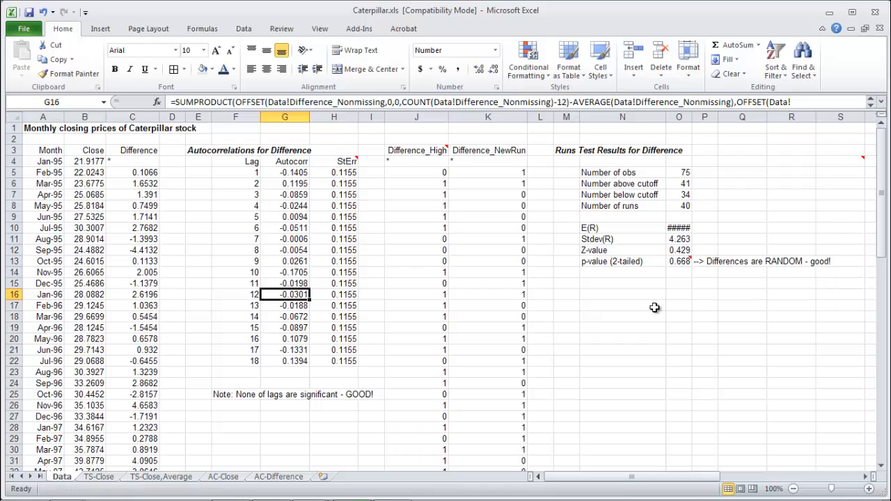
mouse_move(226, 211)
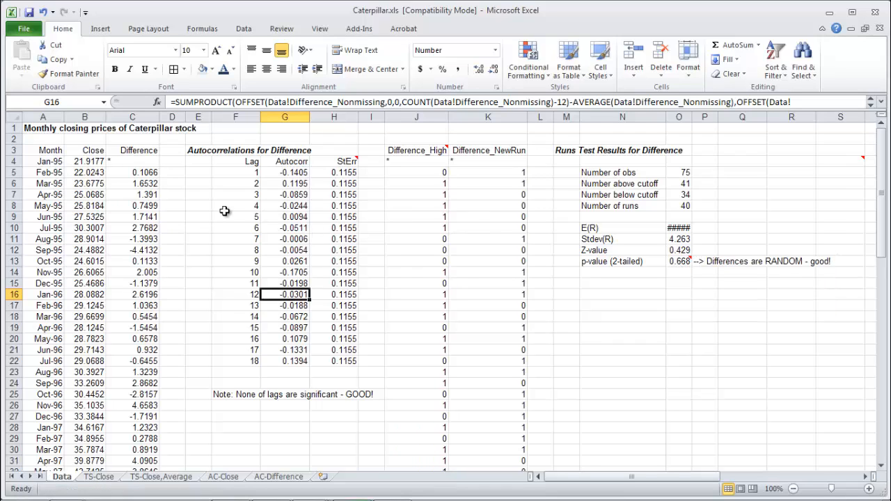
mouse_move(152, 146)
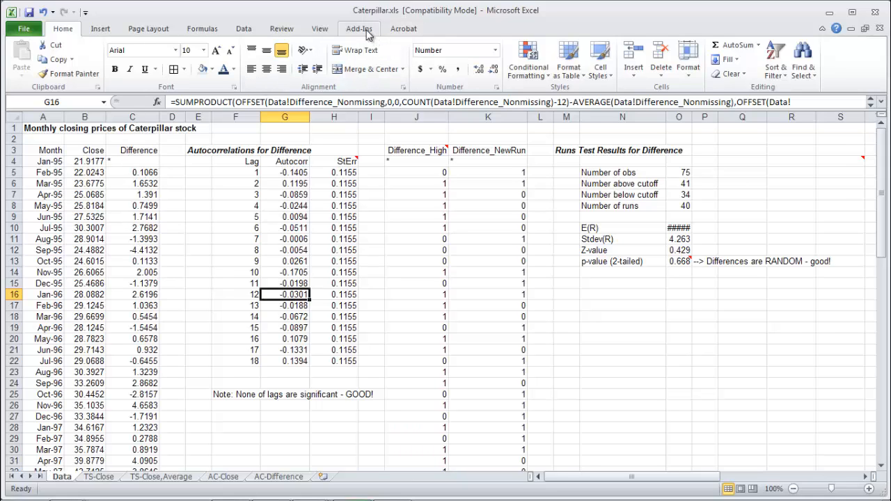
Start StatPro's One Variable Summary Stats on the Difference column
left_click(359, 28)
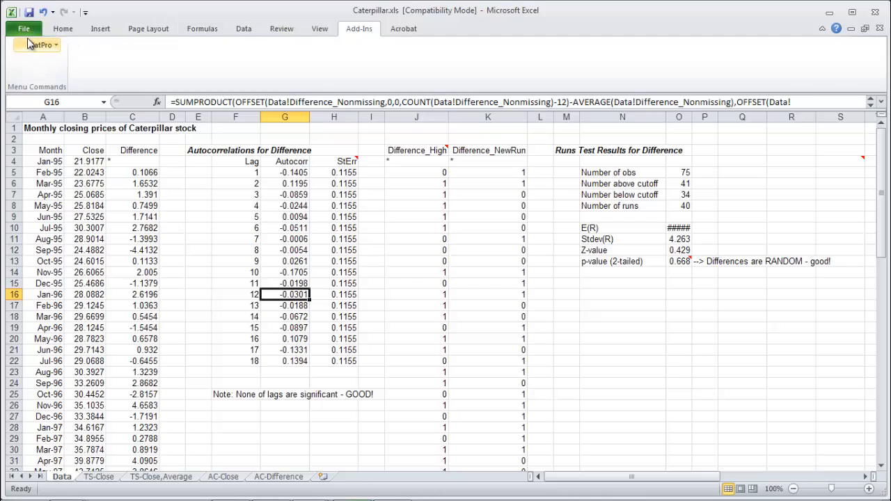
left_click(36, 45)
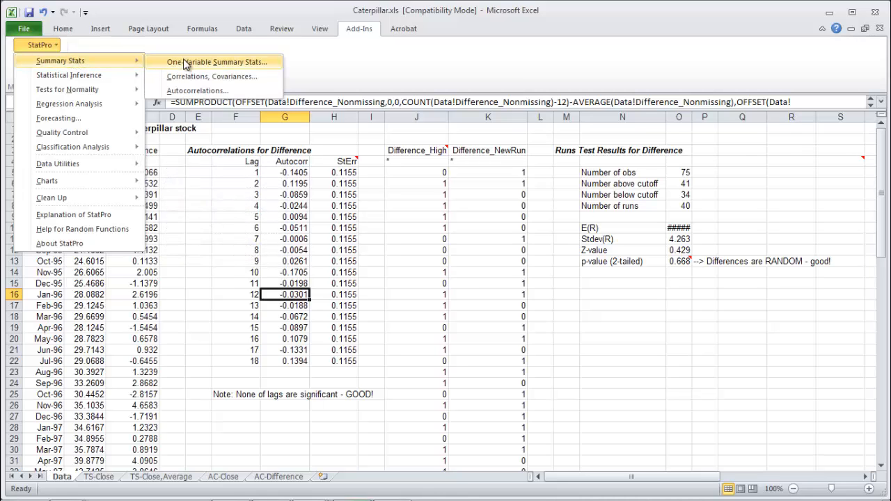
left_click(215, 62)
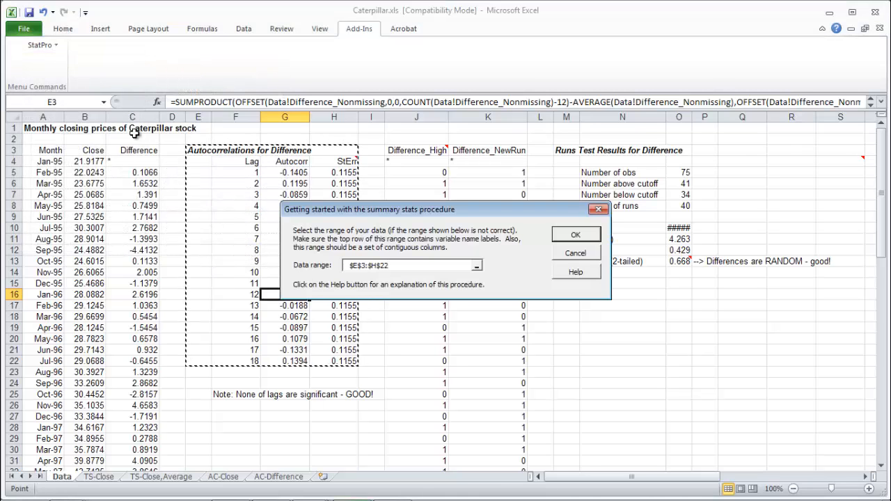
left_click(576, 234)
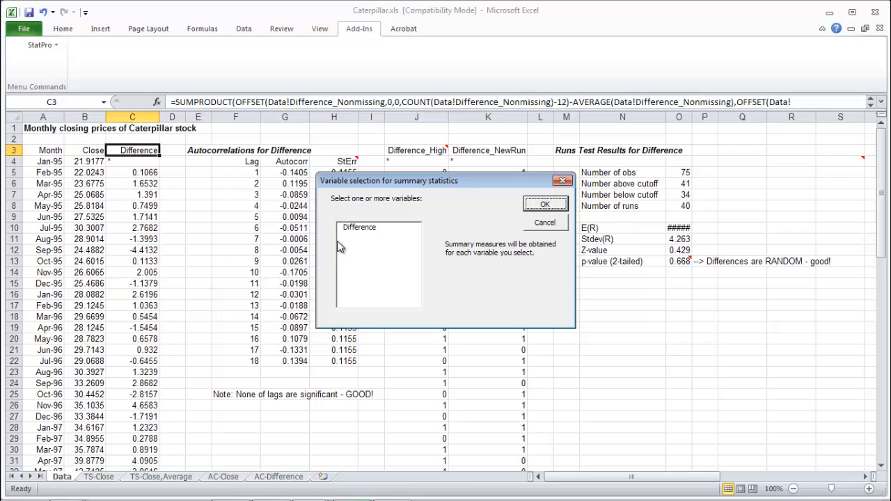
mouse_move(360, 235)
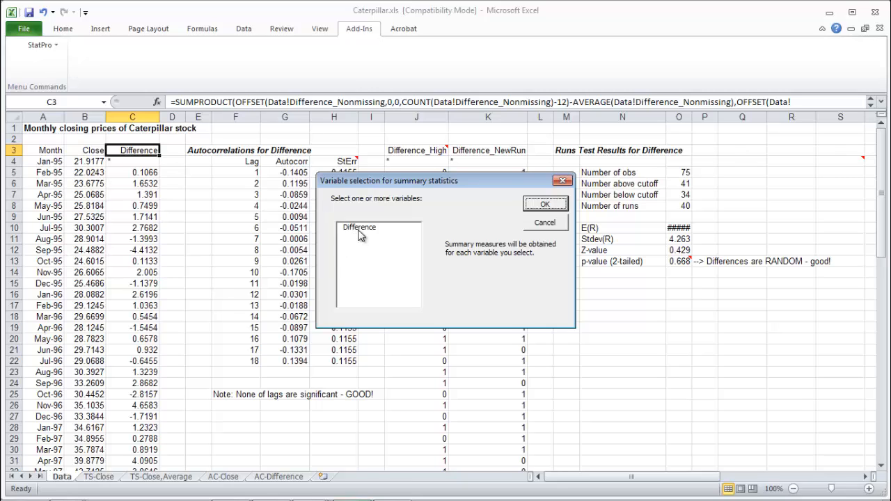
left_click(546, 203)
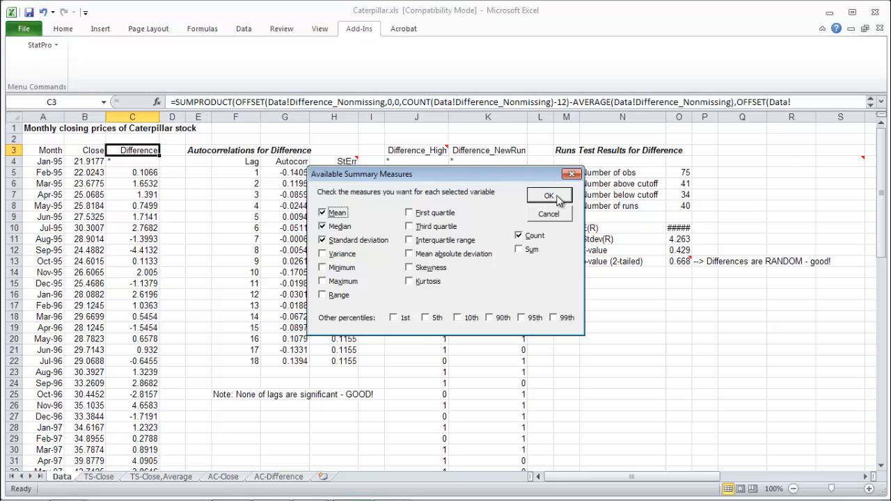
Keep Count, Mean, Median and Std dev and place the results to the right of the data
left_click(549, 195)
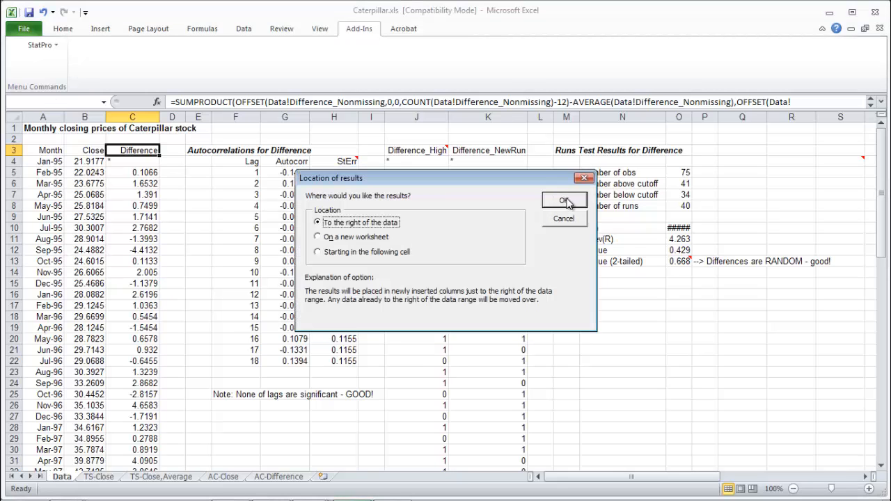
left_click(564, 200)
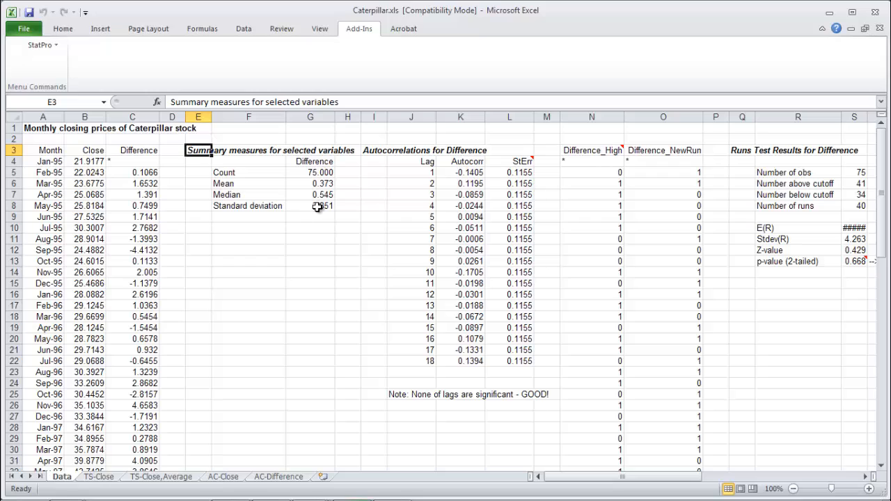
left_click(348, 272)
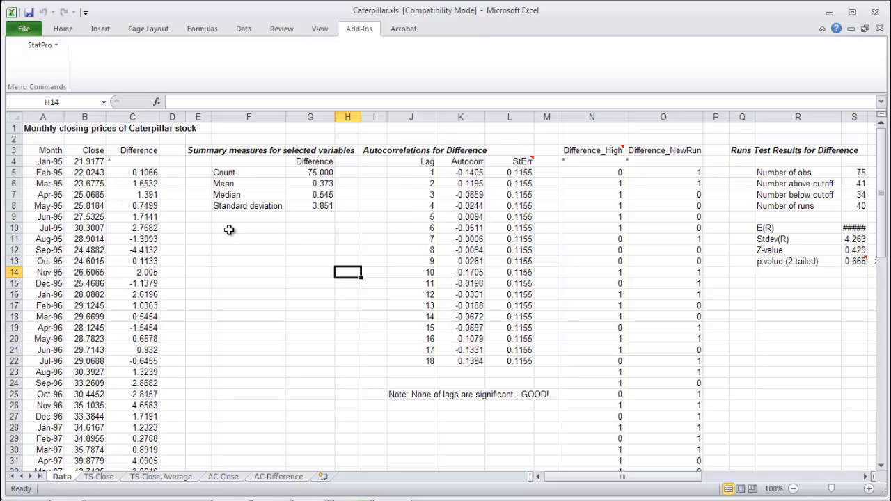
left_click(42, 262)
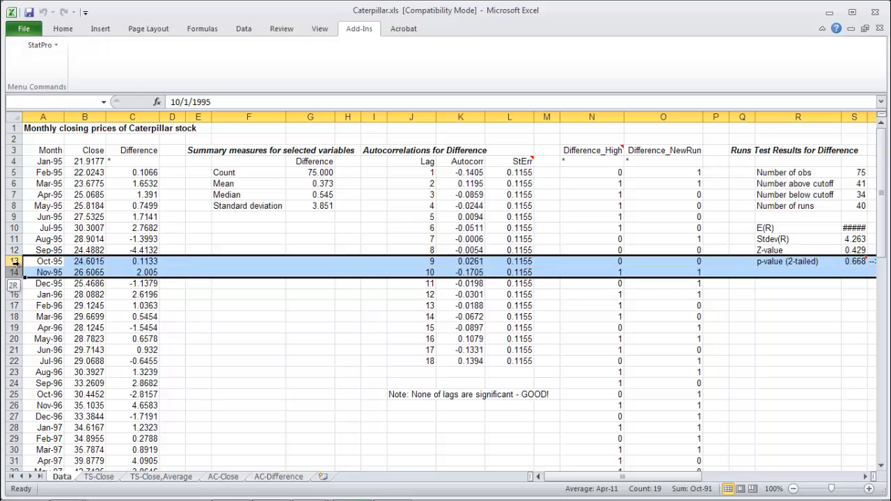
Delete the monthly rows from Oct-95 through Dec-00
scroll("down", 3)
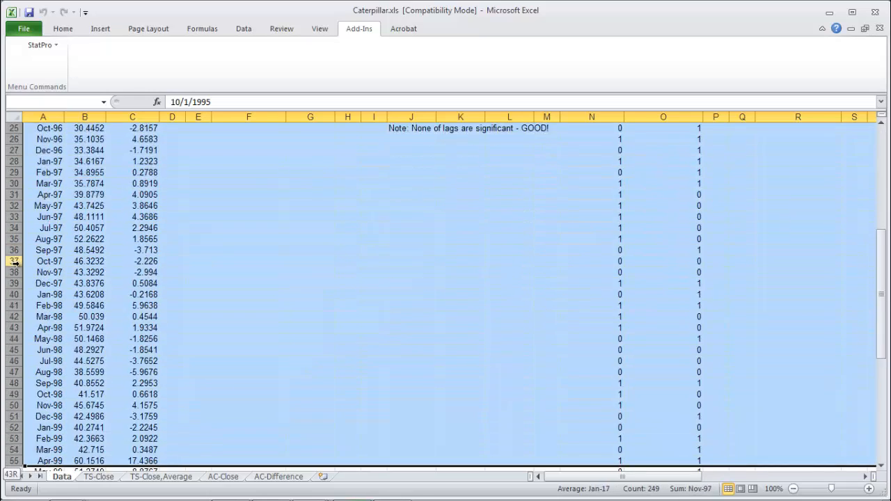
scroll("down", 3)
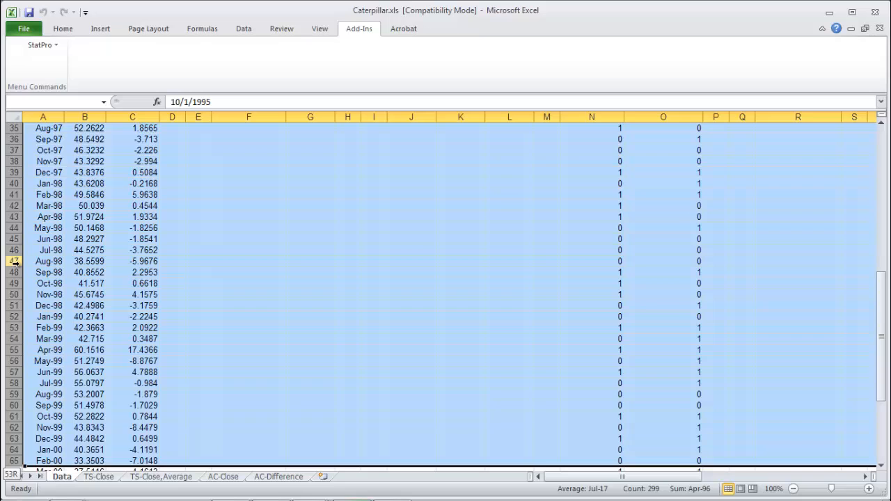
scroll("down", 3)
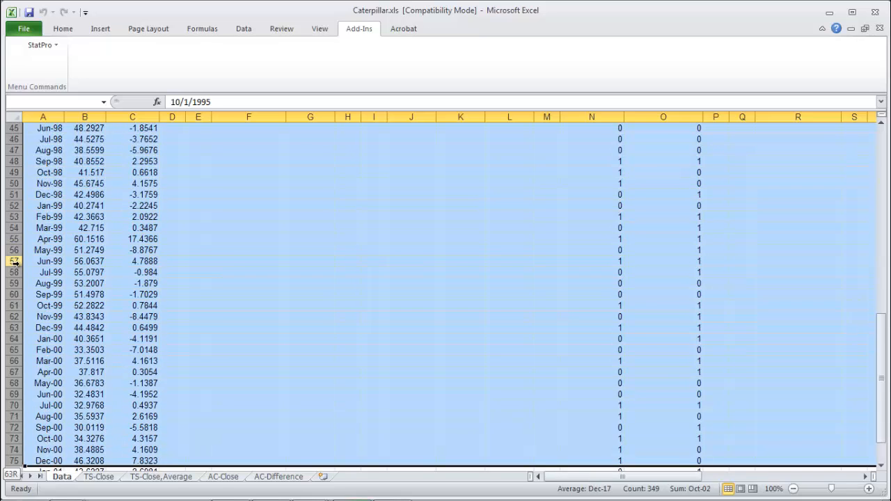
scroll("down", 3)
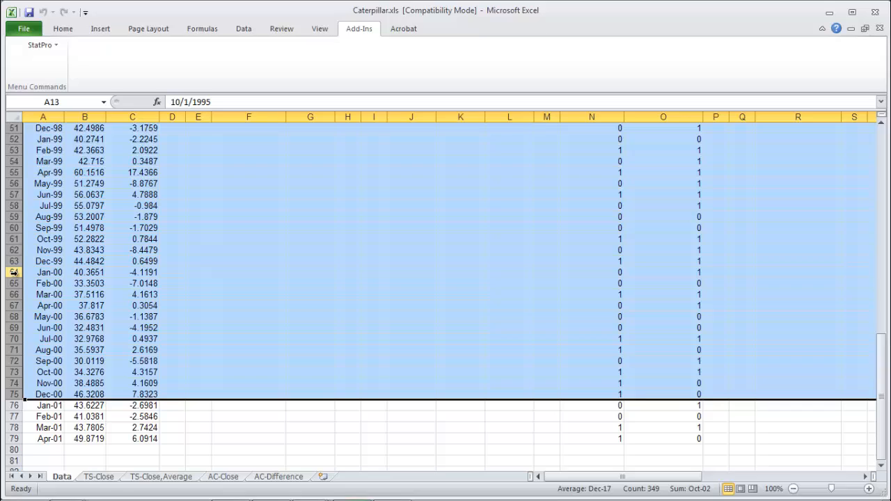
right_click(14, 272)
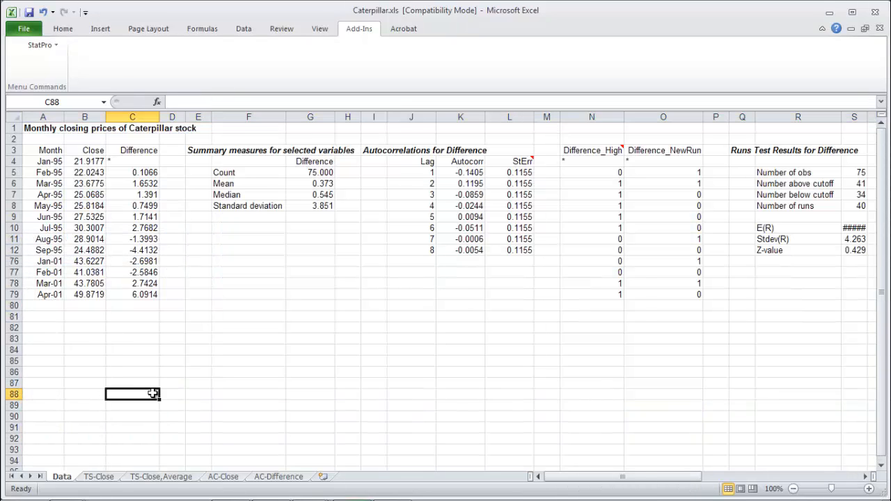
Select the Sep-95 row and bring up the Home border styles for it
left_click(42, 294)
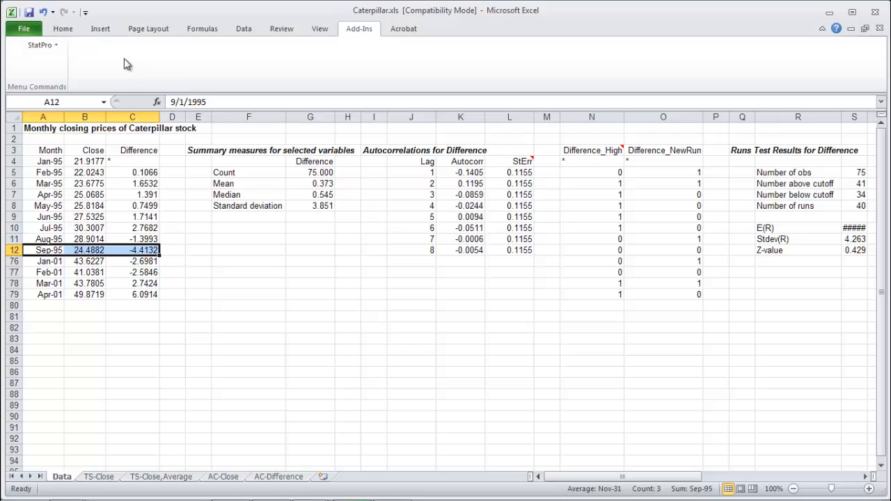
left_click(62, 28)
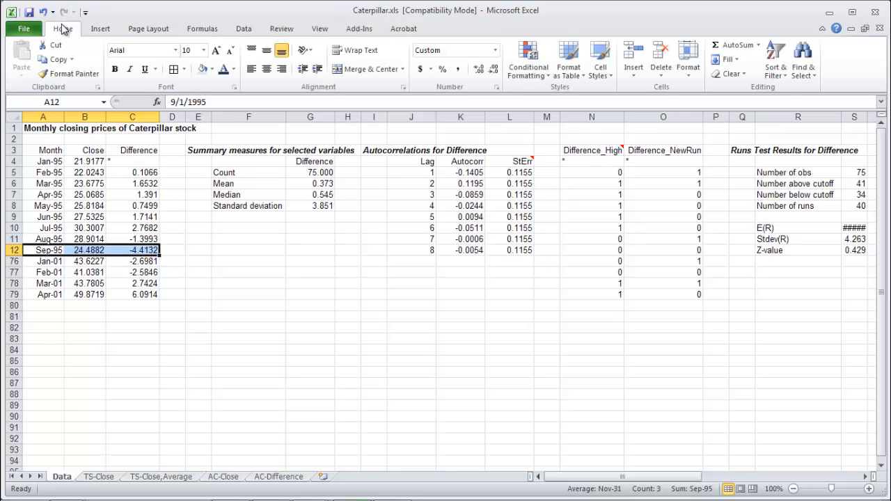
left_click(182, 70)
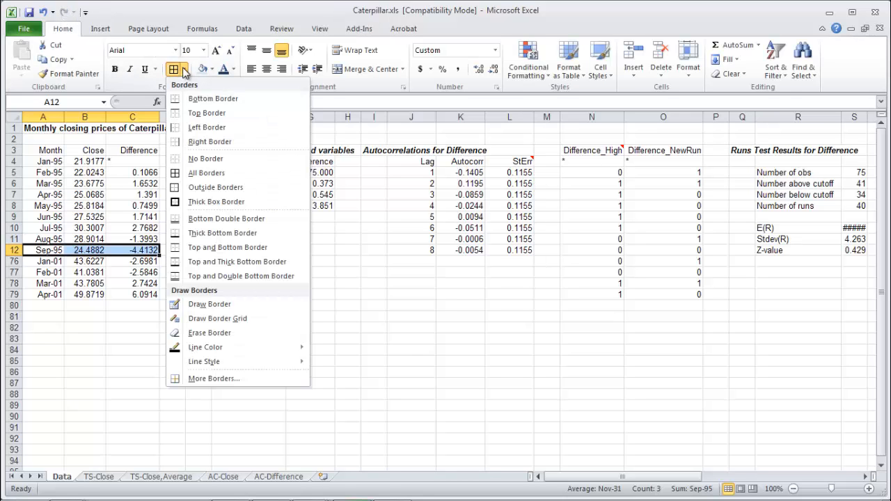
mouse_move(213, 97)
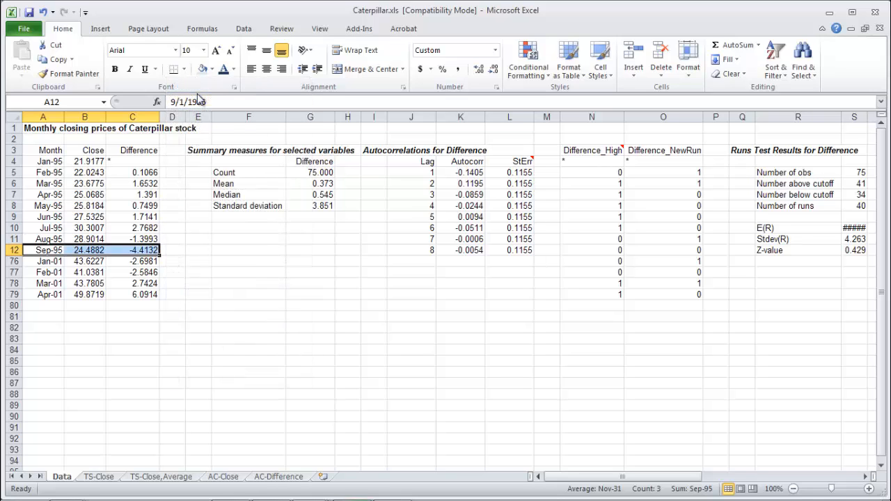
Label a Forecast column beside Apr-01's difference and enter May-01 below Apr-01
left_click(173, 295)
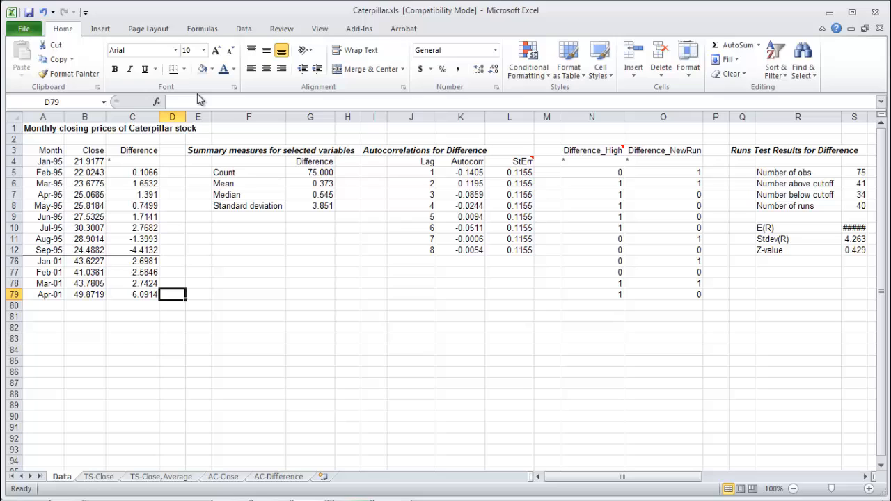
type("Forecast")
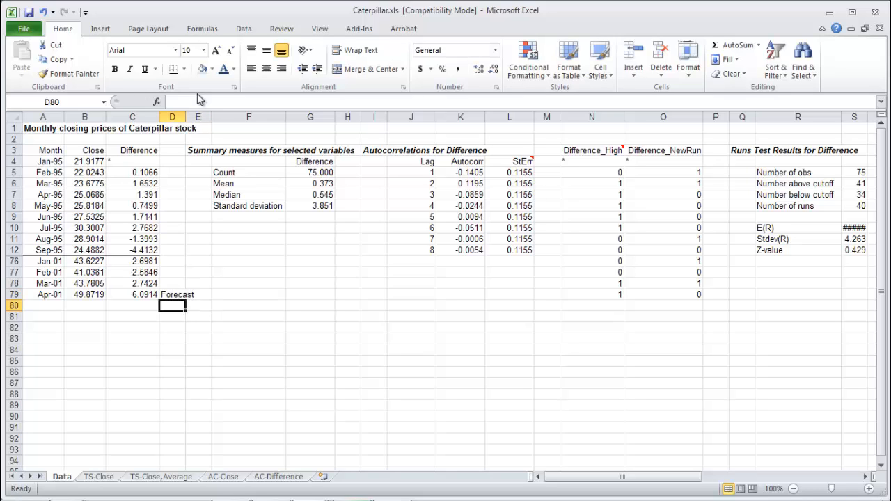
left_click(44, 305)
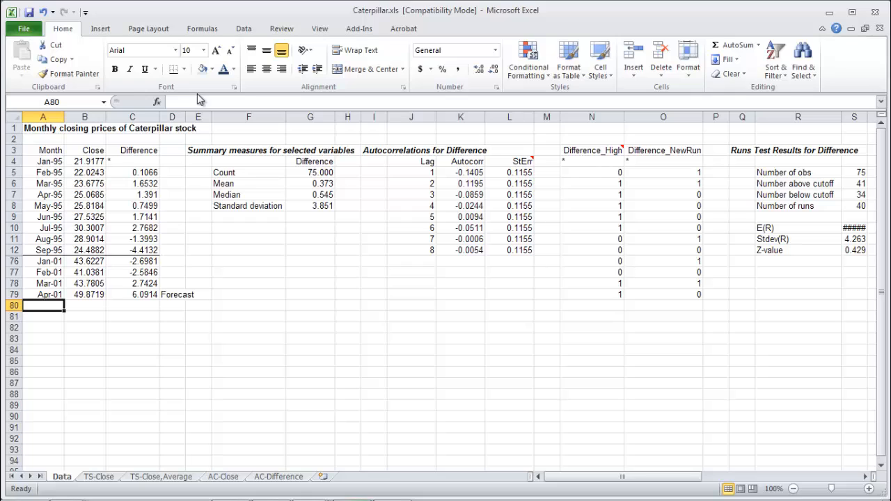
type("May-01")
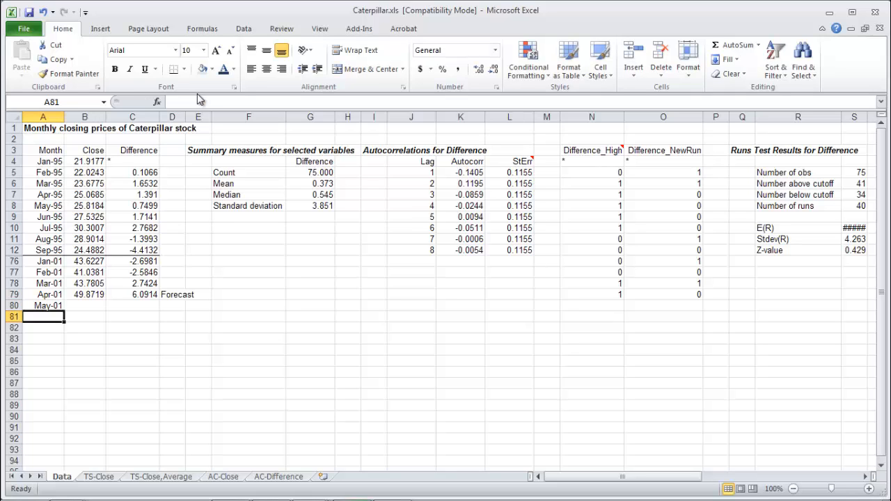
Fill the month series down from Apr-01/May-01 through Sep-01
left_click(43, 306)
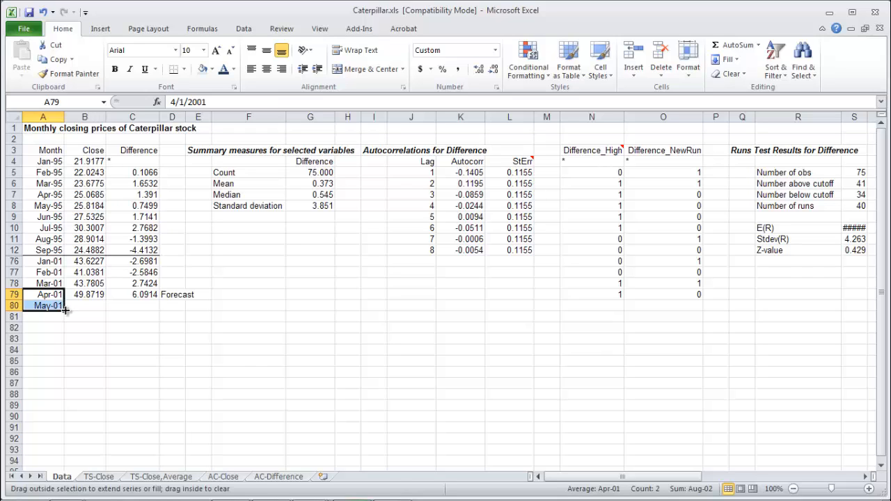
left_click_drag(65, 310, 57, 351)
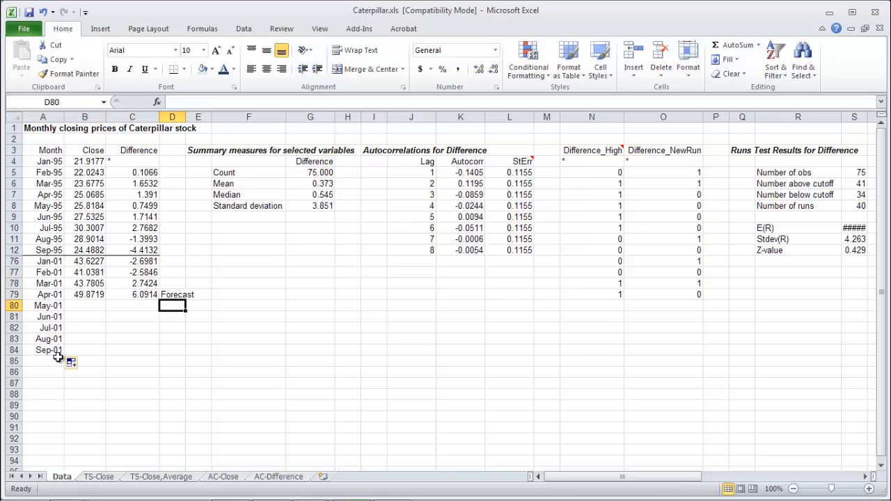
type("=")
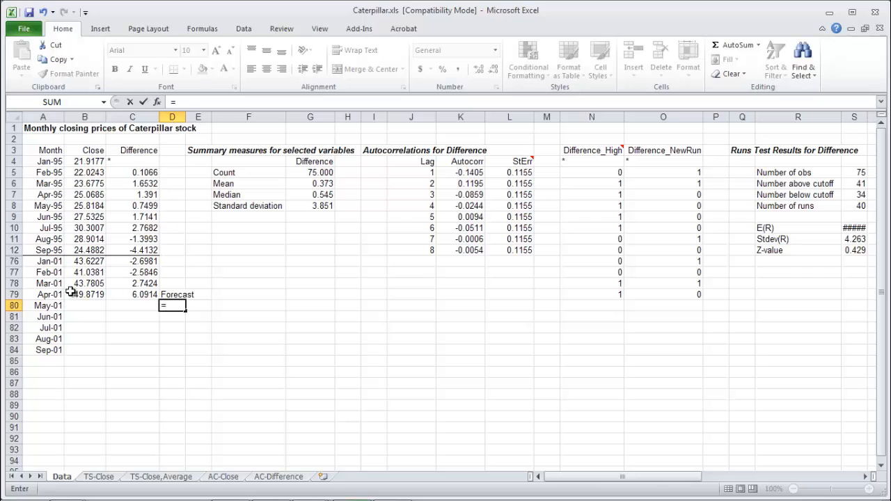
Forecast May-01 as the Apr-01 close plus the mean difference (=B79+G6)
left_click(85, 293)
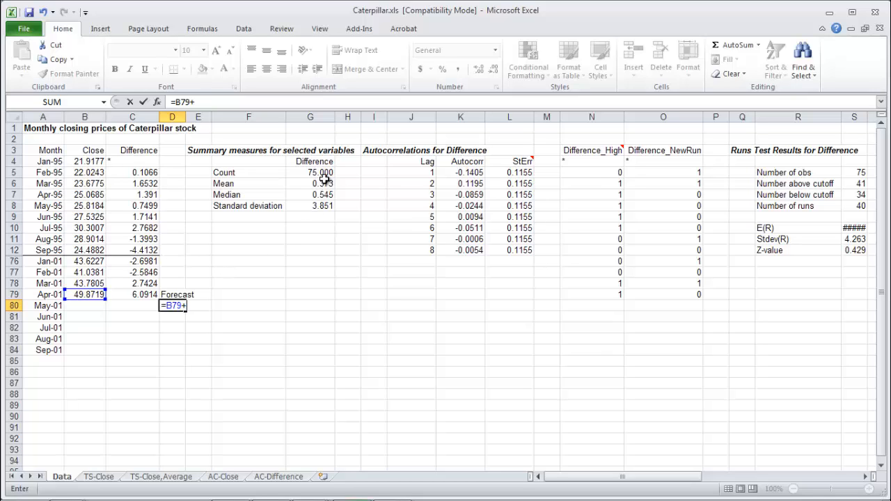
left_click(310, 184)
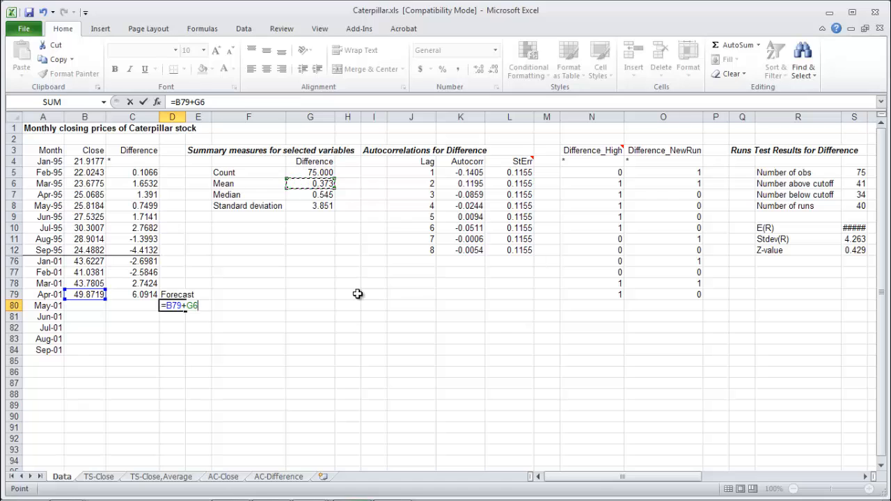
key("Enter")
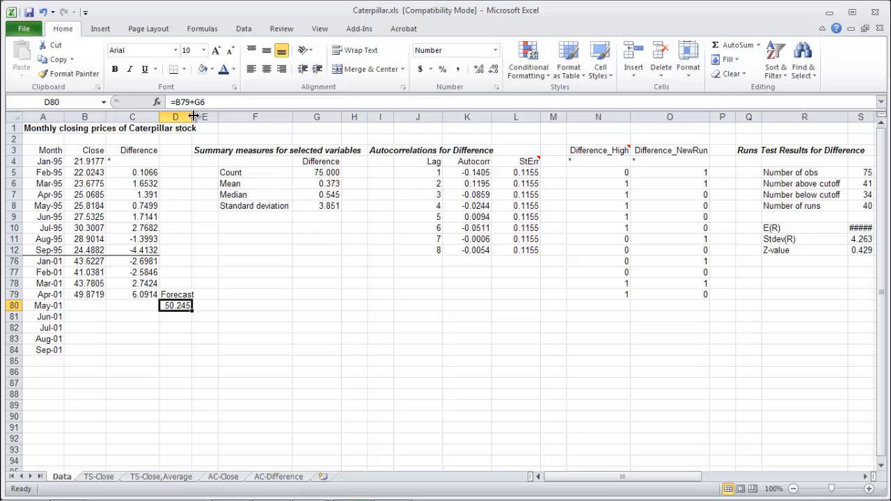
Forecast Jun-01 as the prior forecast plus the absolute mean difference (=D80+$G$6)
left_click(205, 307)
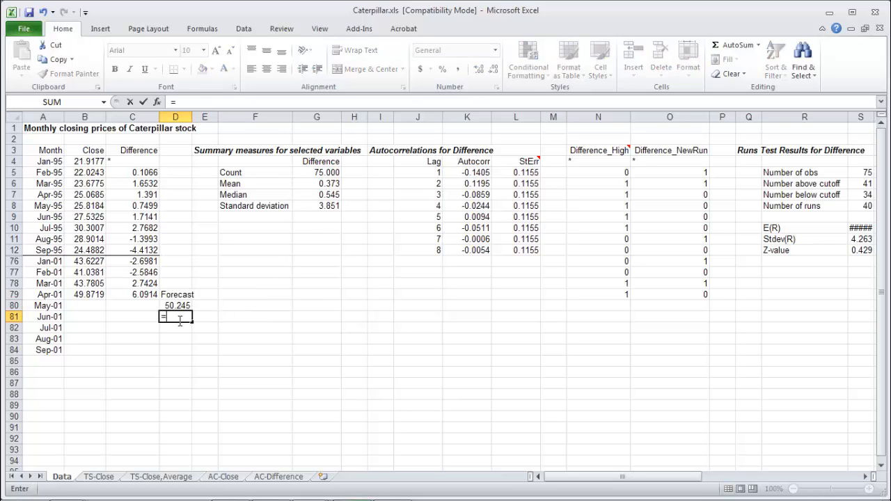
type("=D80")
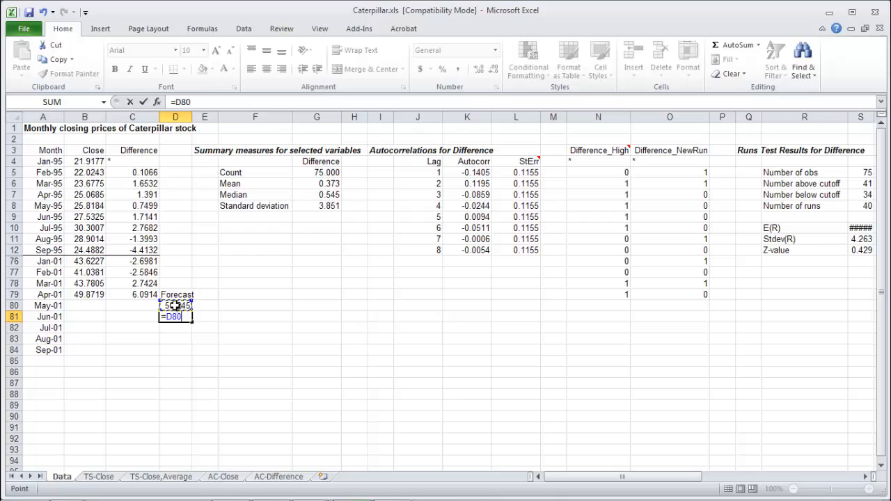
type("=")
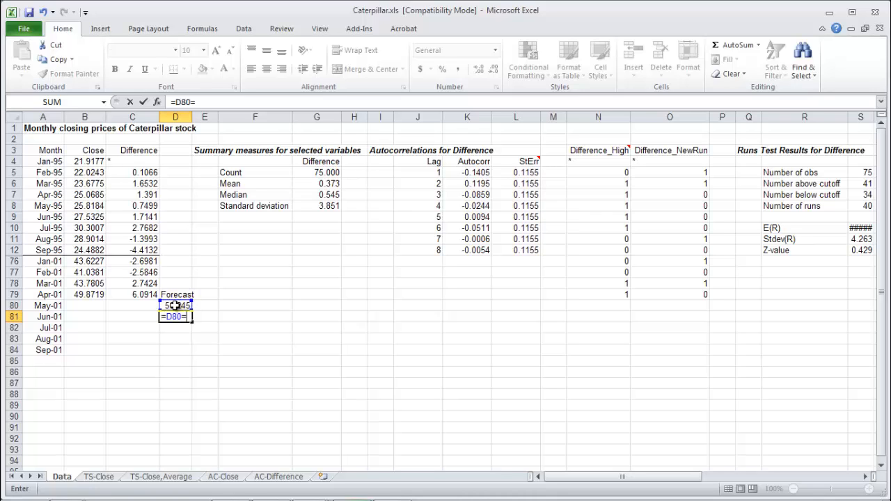
type("+")
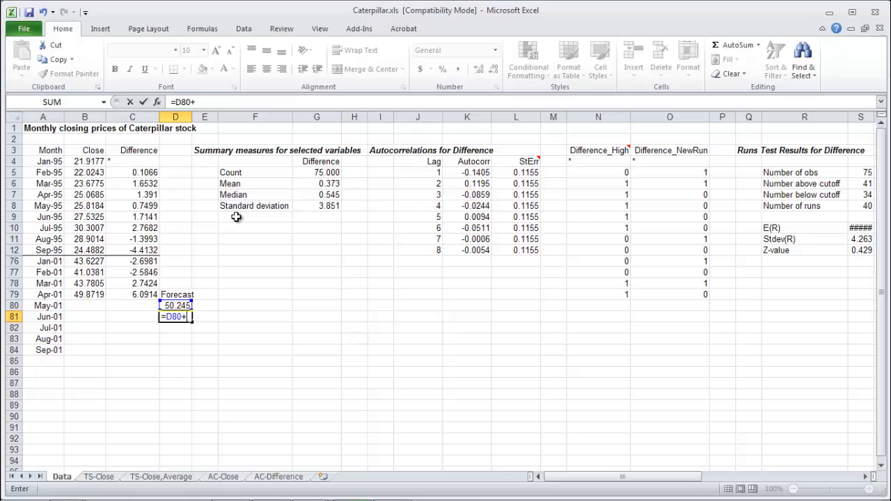
mouse_move(326, 179)
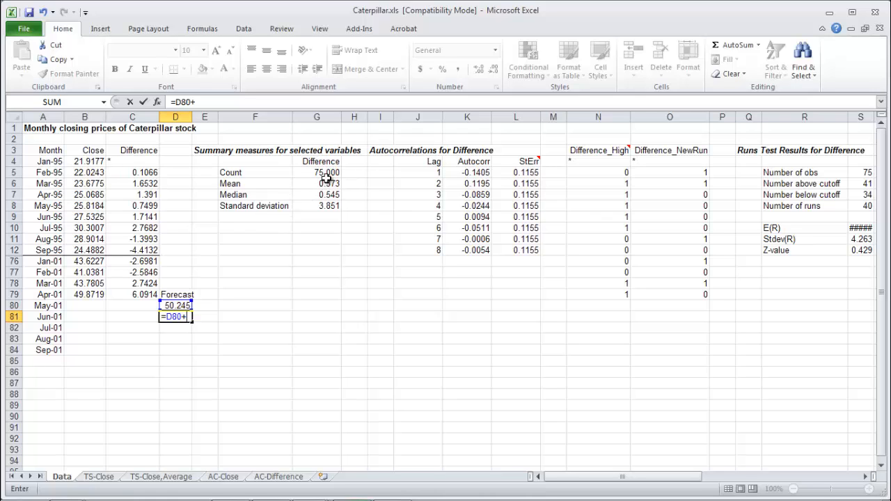
left_click(317, 184)
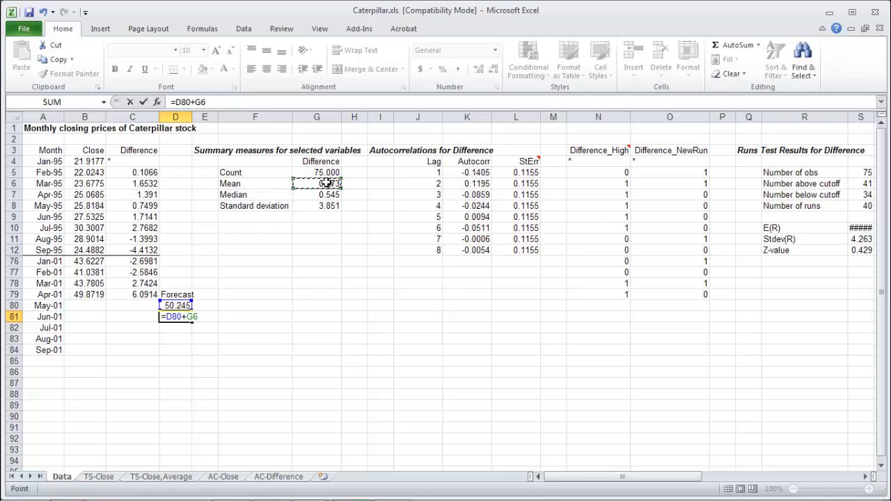
key("f4")
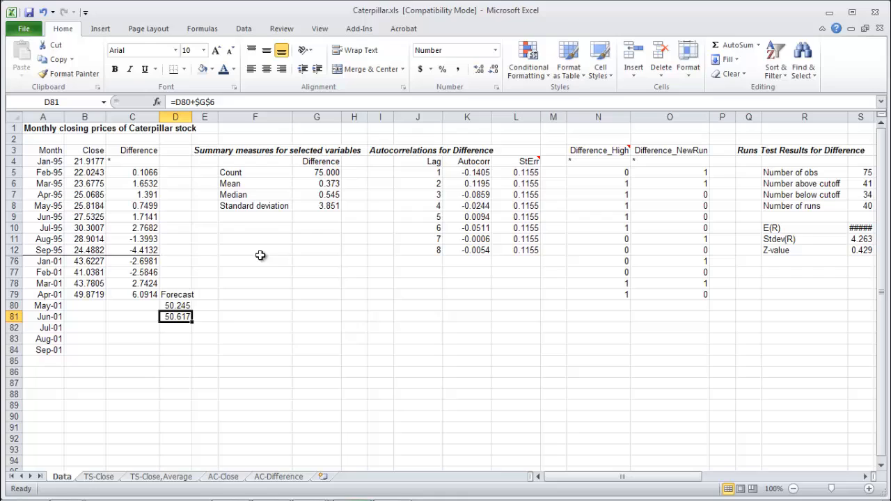
mouse_move(188, 326)
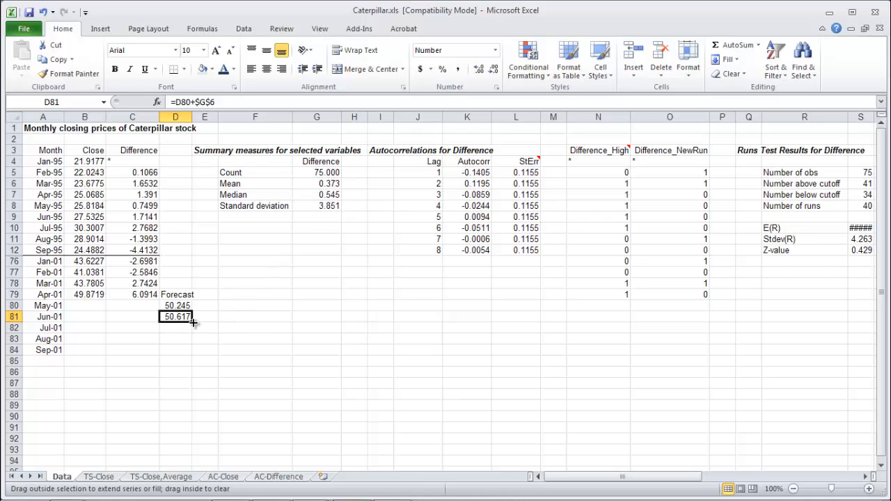
Fill the forecast formula down through Sep-01, giving 50.245 to 51.736
left_click_drag(175, 317, 176, 355)
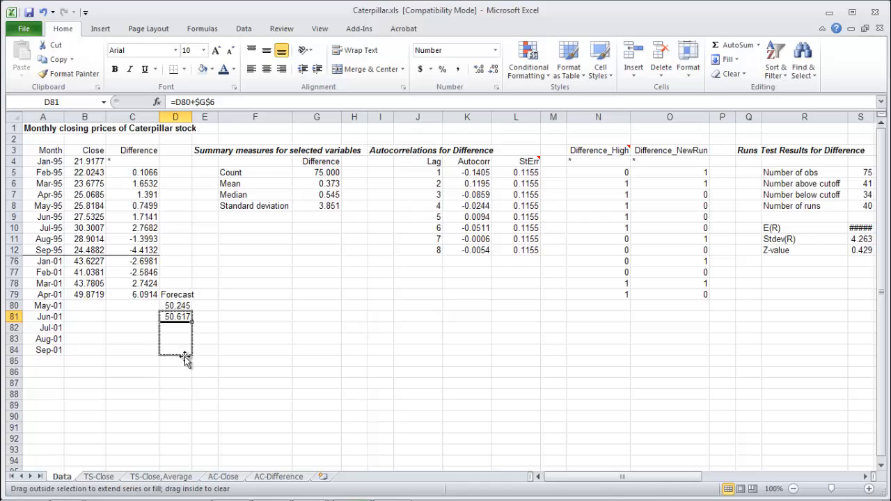
left_click_drag(175, 317, 176, 350)
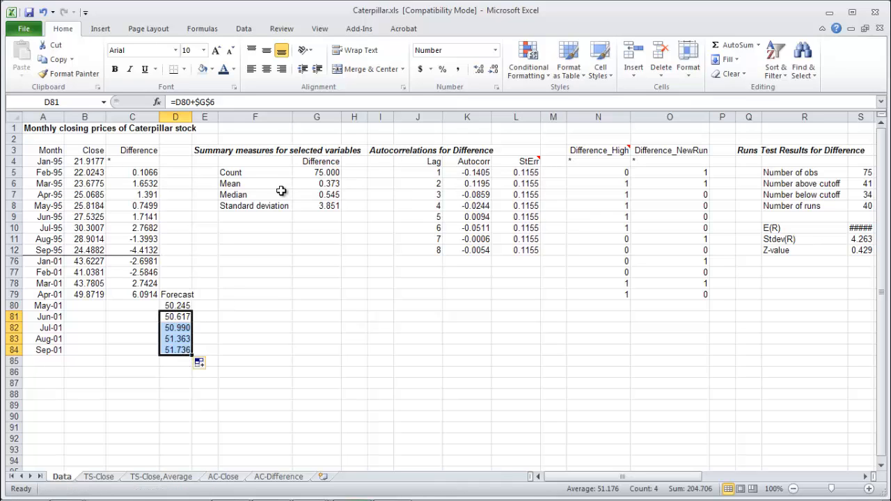
mouse_move(334, 202)
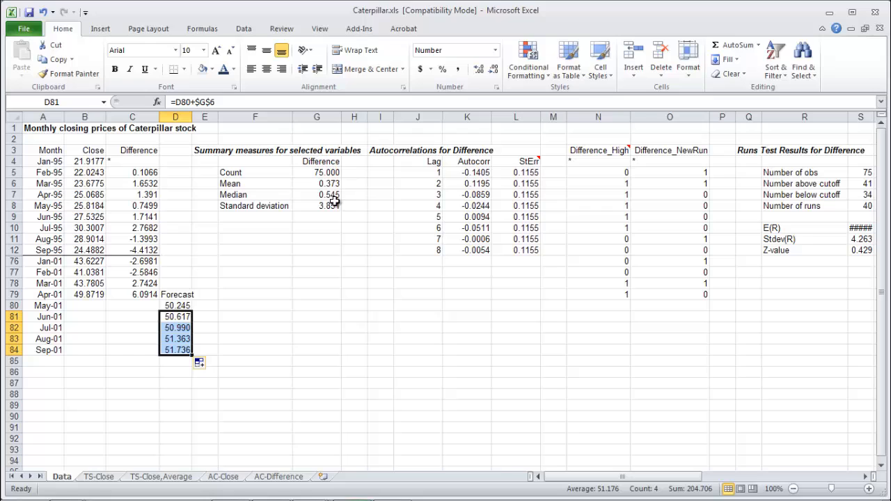
left_click(132, 329)
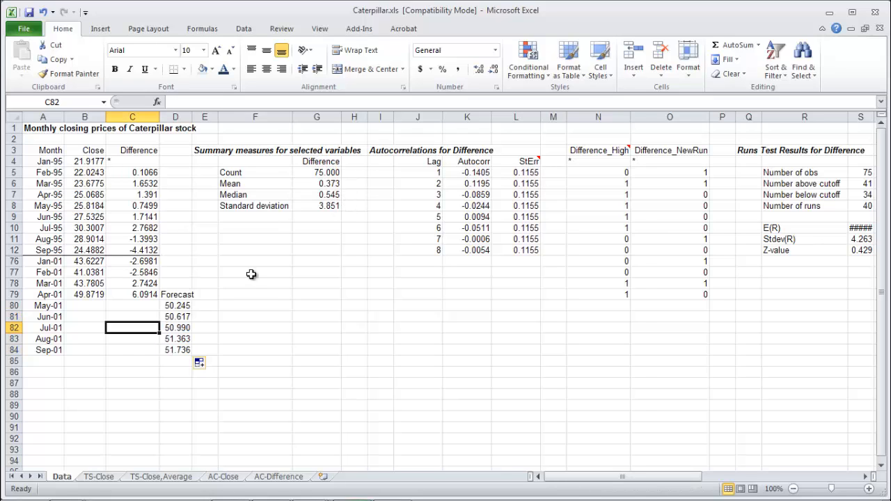
left_click(205, 296)
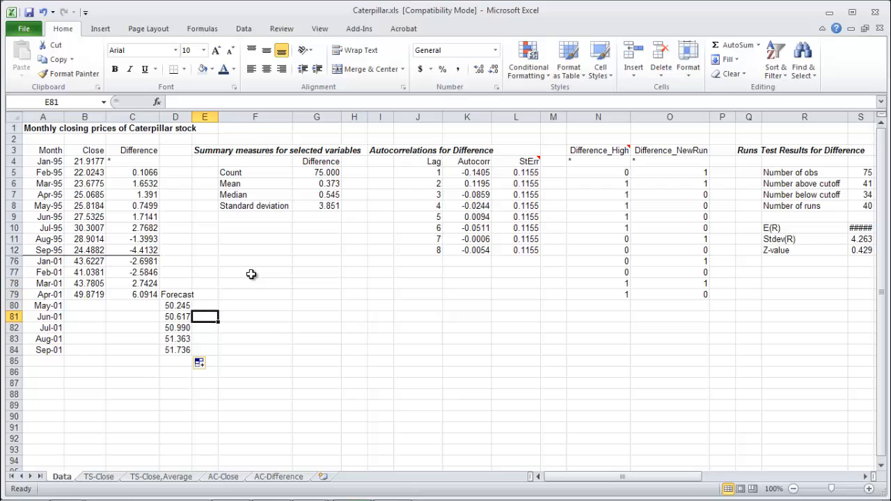
Label an Errors column and compute May-01's error as =$G$8*SQRT(1), giving 3.851
type("Errors")
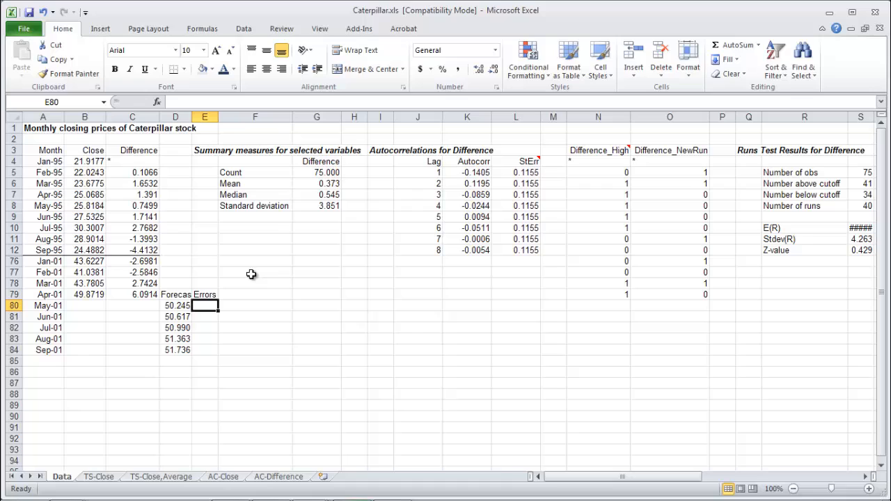
type("=")
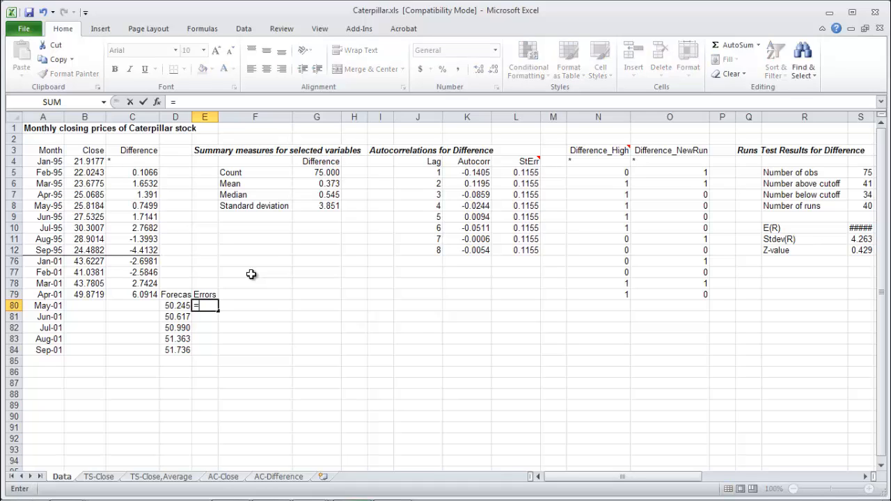
mouse_move(323, 204)
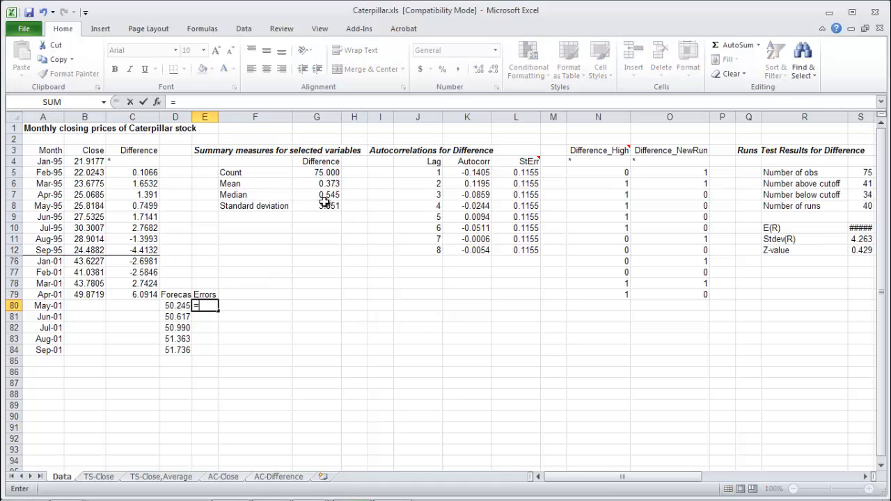
left_click(318, 207)
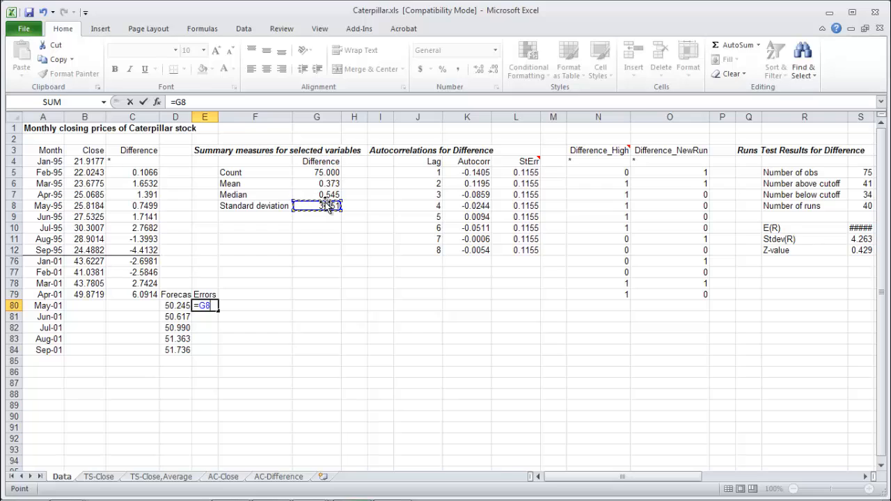
key("f4")
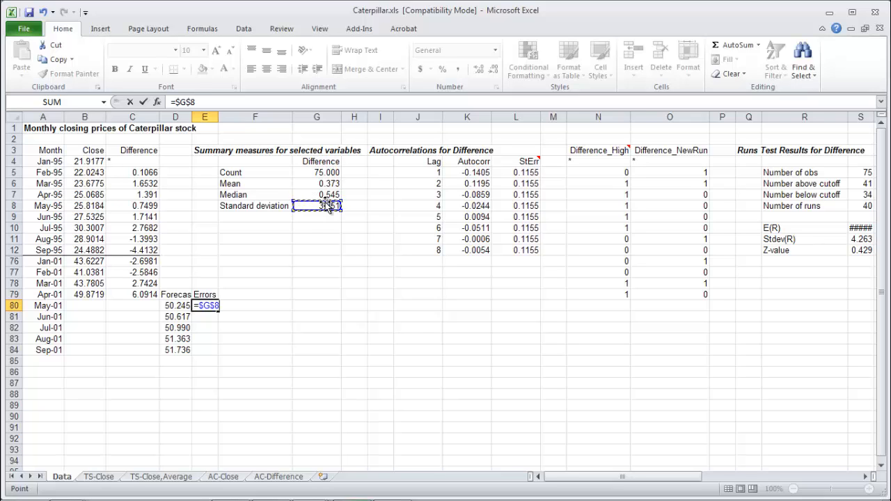
type("*sqrt(1")
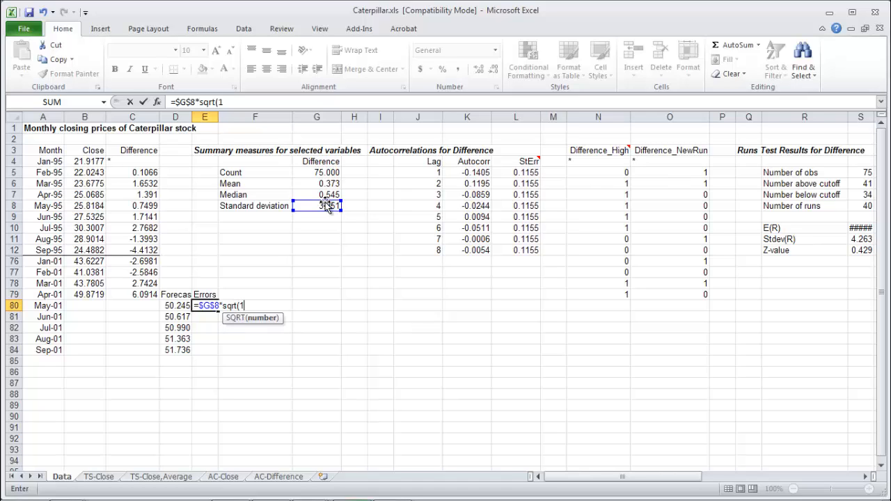
type(")")
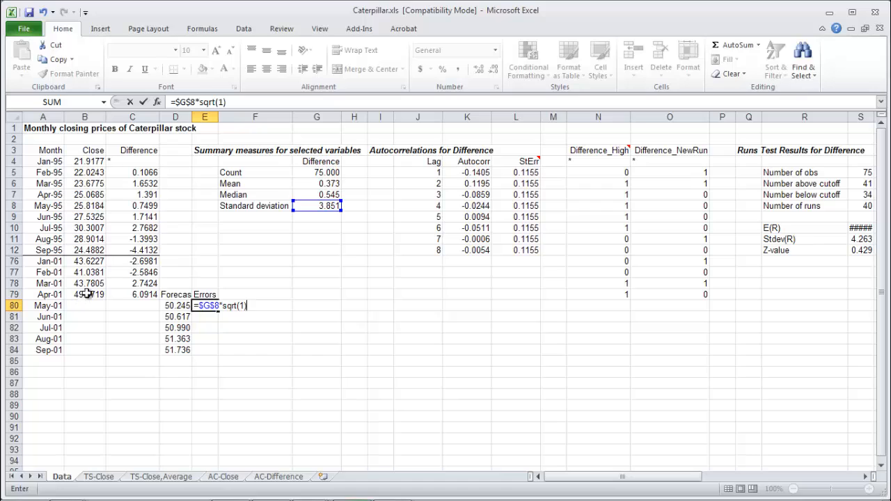
mouse_move(109, 307)
type("=")
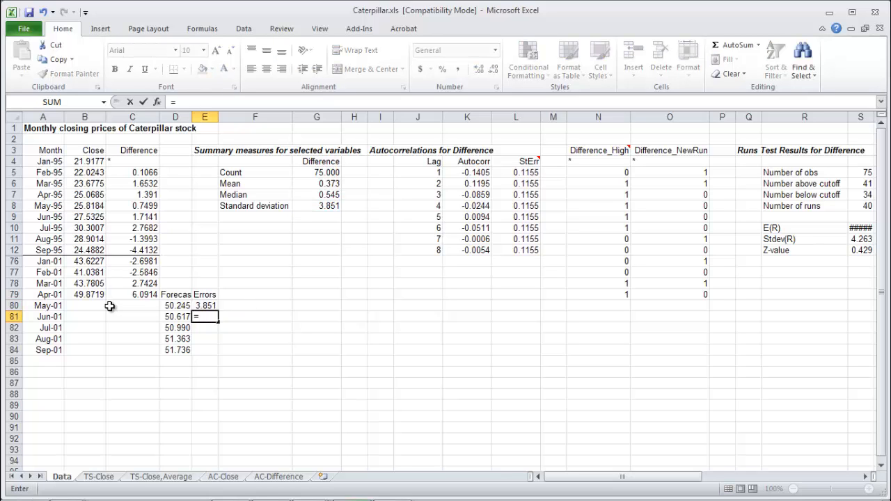
Compute Jun-01's error as =$G$8*SQRT(2), giving 5.447
left_click(317, 206)
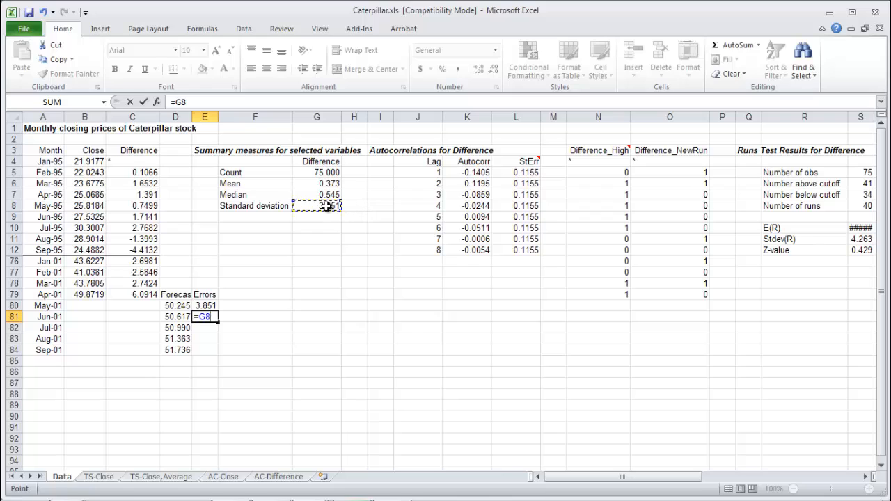
key("f4")
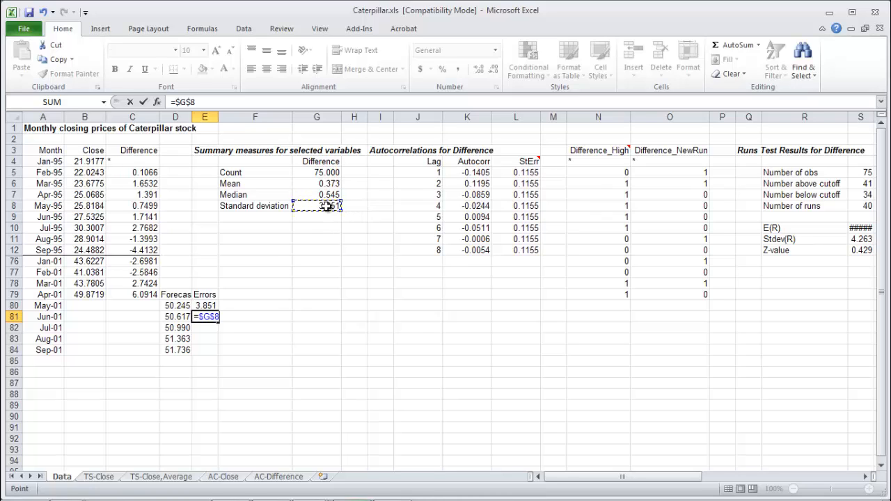
type("*sqrt(2")
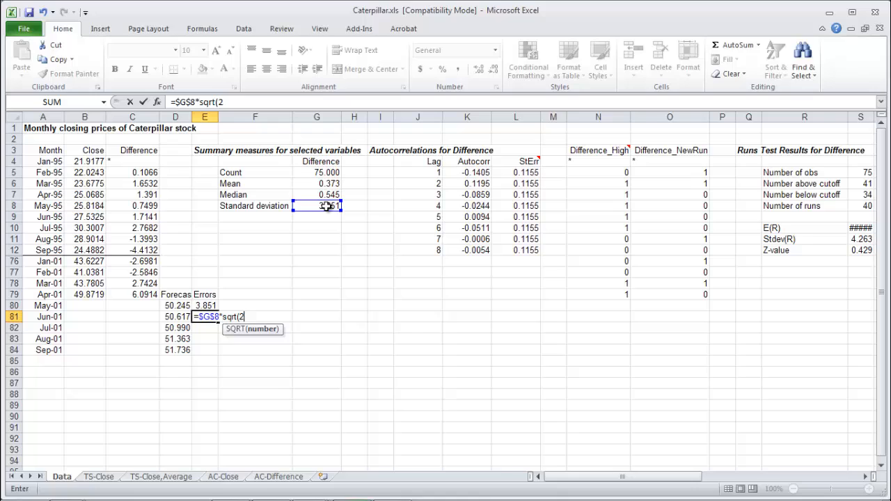
type(")")
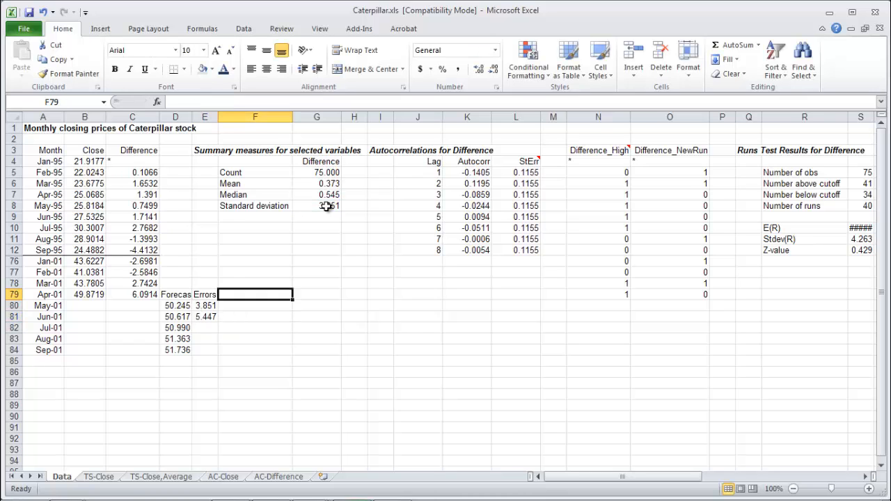
Add a timesteps column 1–5 and set the errors to =$G$8*SQRT(timestep), filled down to Sep-01
type("timestap")
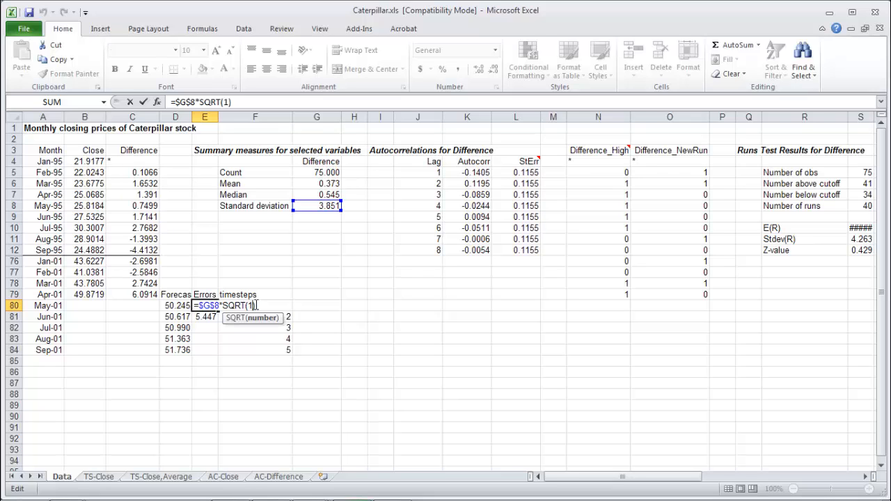
type("F80")
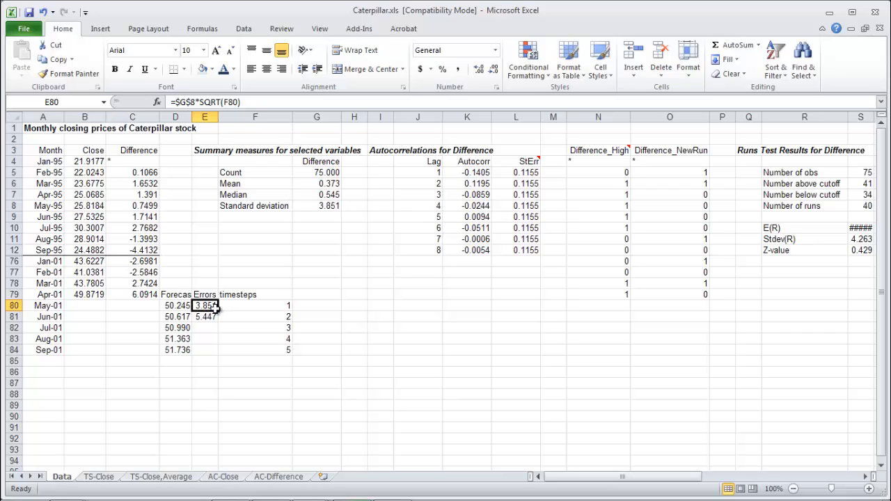
mouse_move(219, 312)
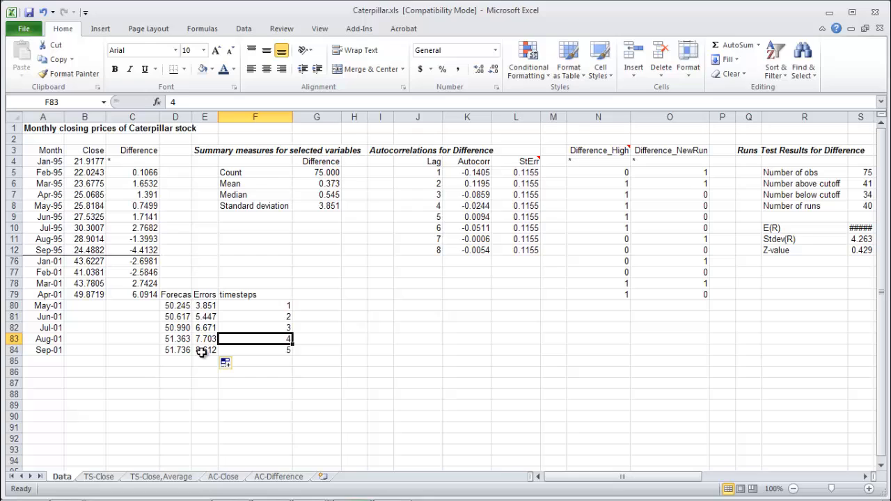
left_click(318, 295)
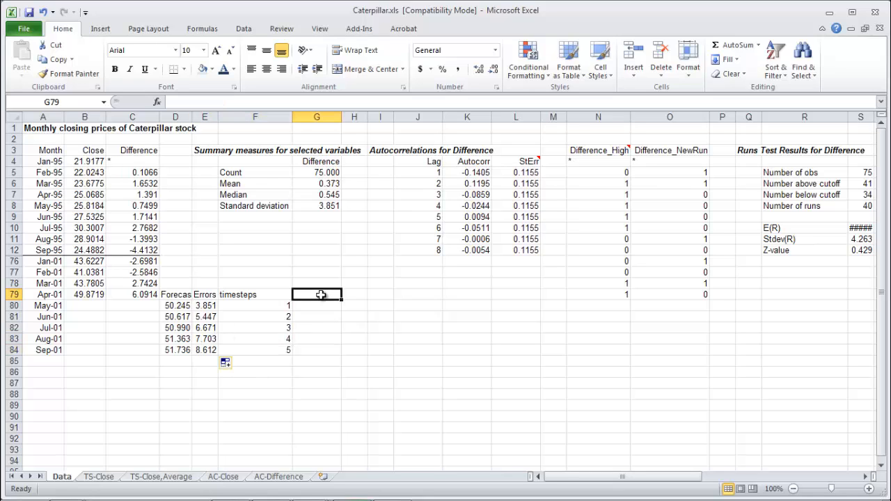
Label the new columns Lower 95% and Upper 95%
type("Lower 95%")
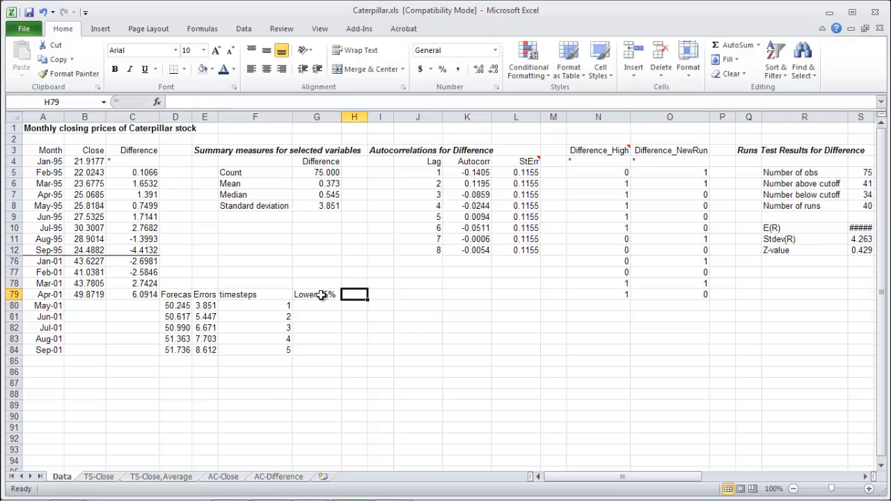
type("up")
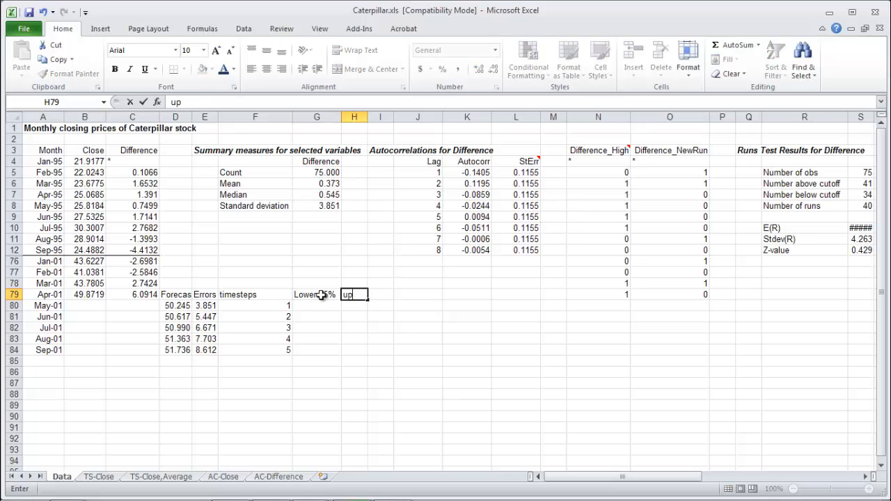
type("Upper 95%")
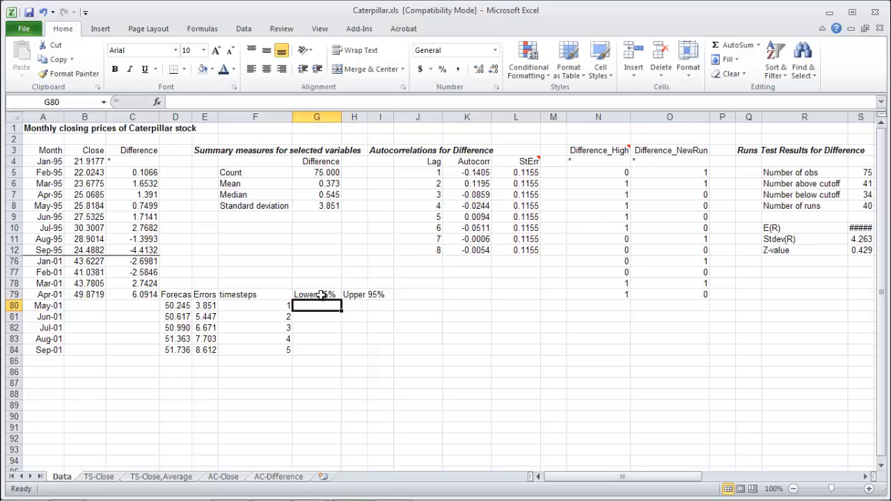
Fill the lower limits as forecast minus 2× error (=D80-2*E80) for May–Sep 2001
type("=")
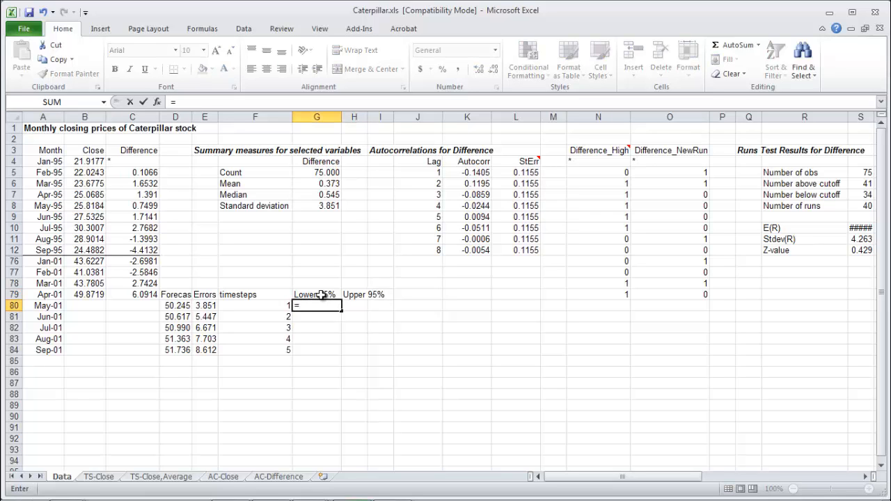
left_click(175, 306)
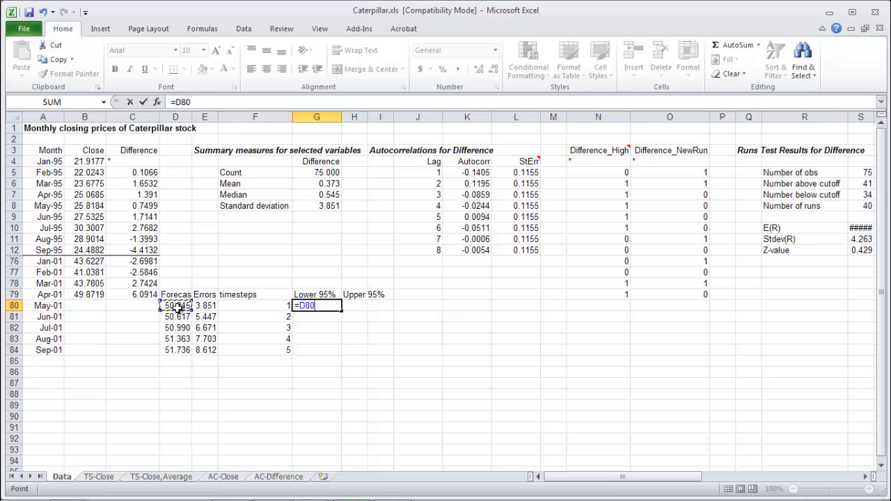
type("-2*")
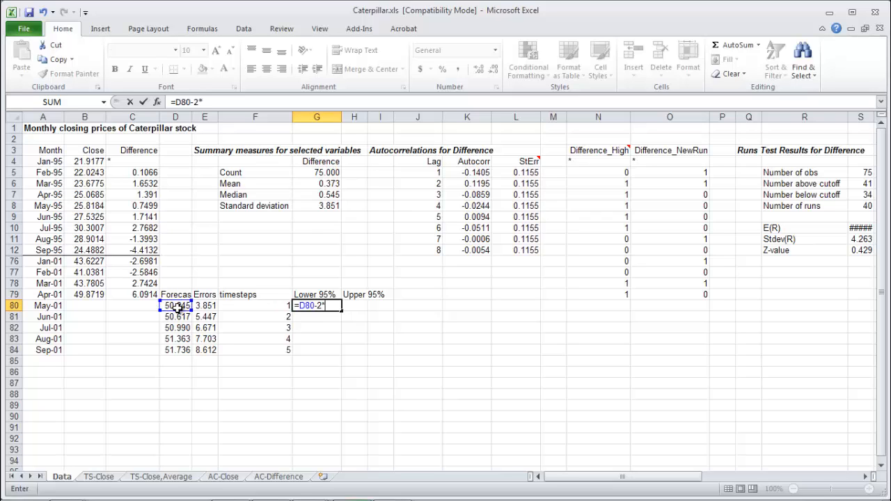
left_click(205, 306)
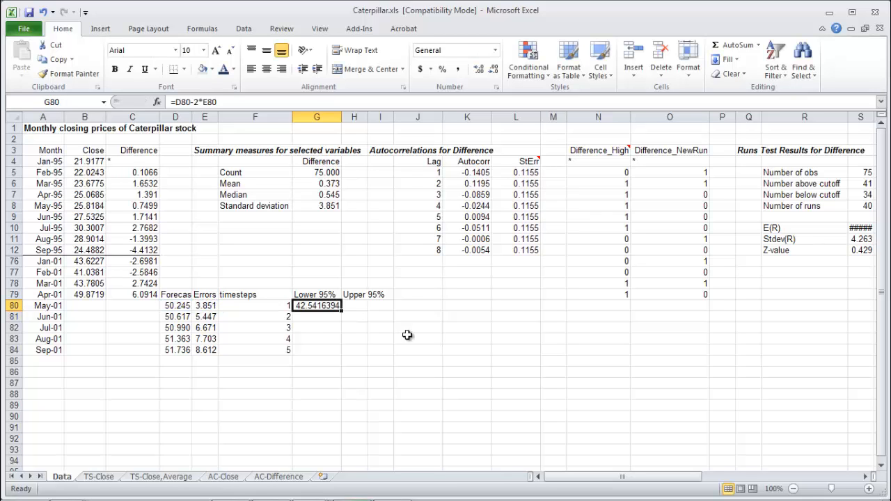
left_click_drag(342, 306, 341, 351)
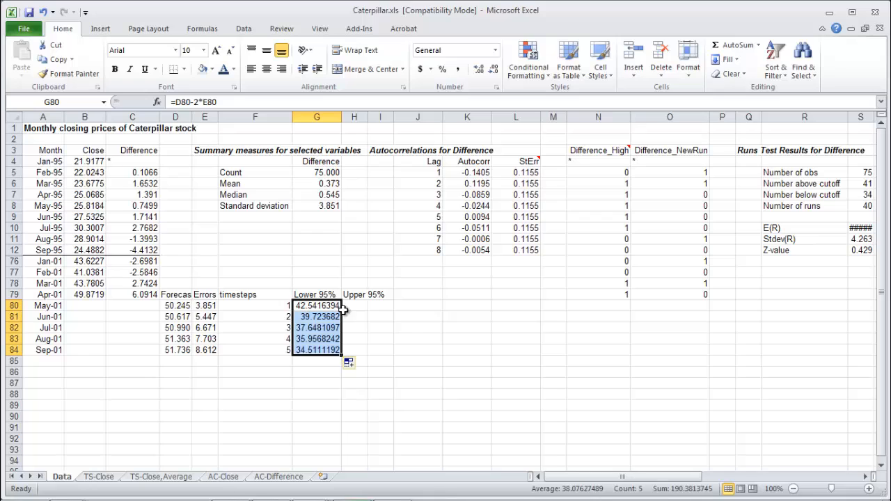
left_click(353, 306)
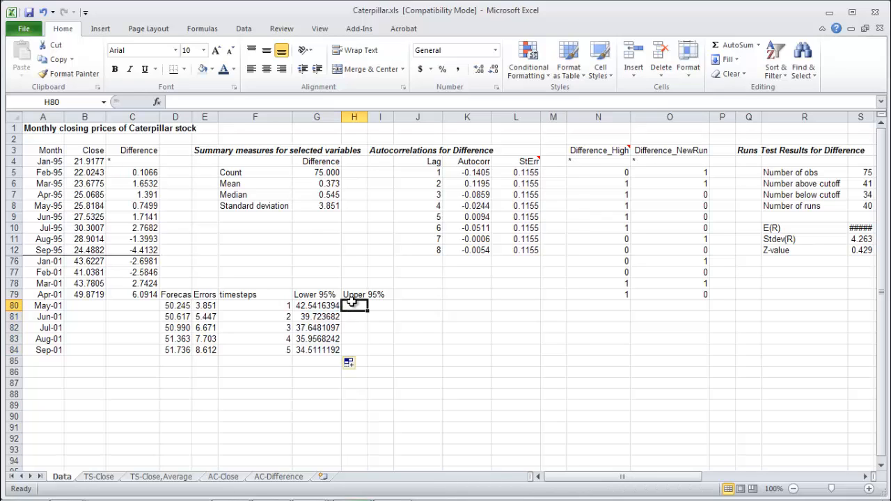
Fill the upper limits as forecast plus 2× error (=D80+2*E80) for May–Sep 2001
type("=")
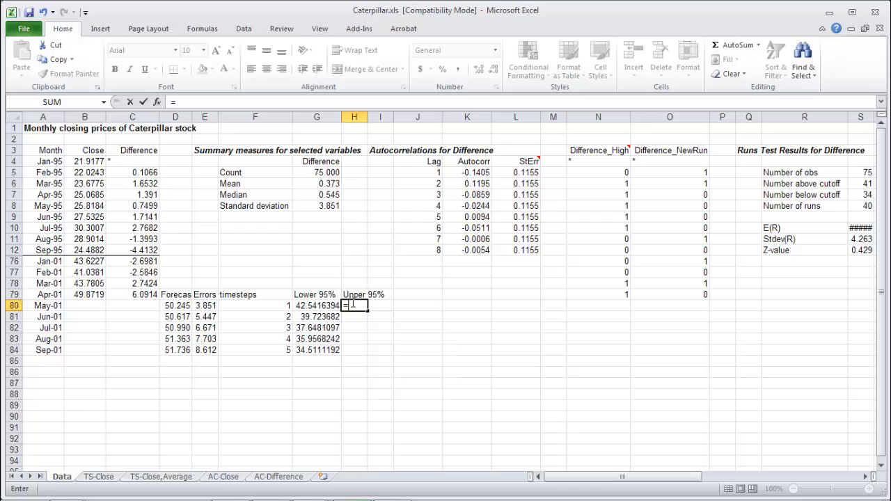
left_click(175, 306)
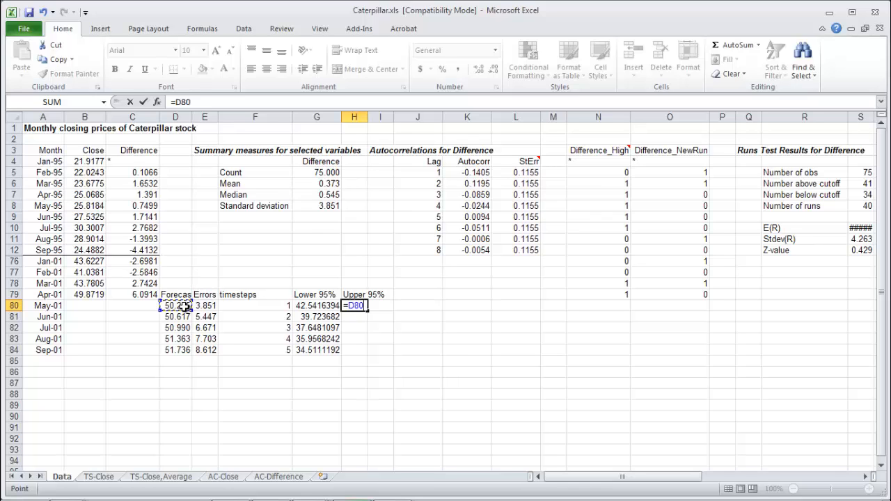
type("+")
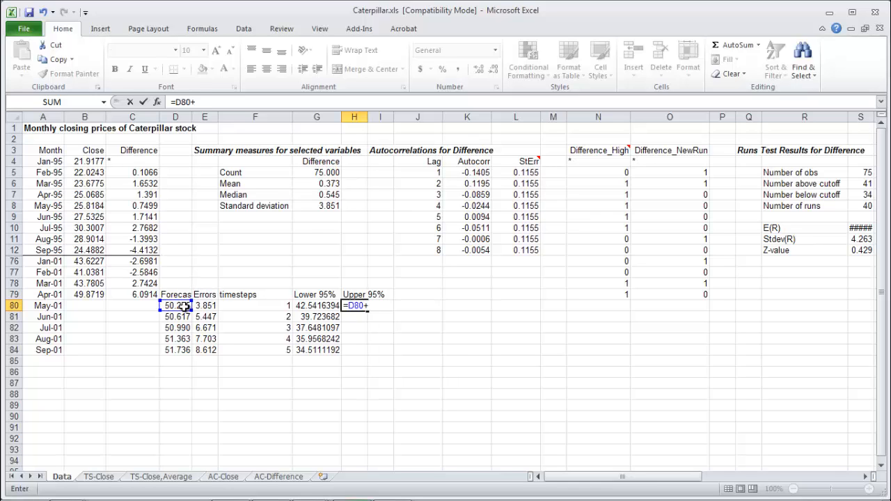
type("2*")
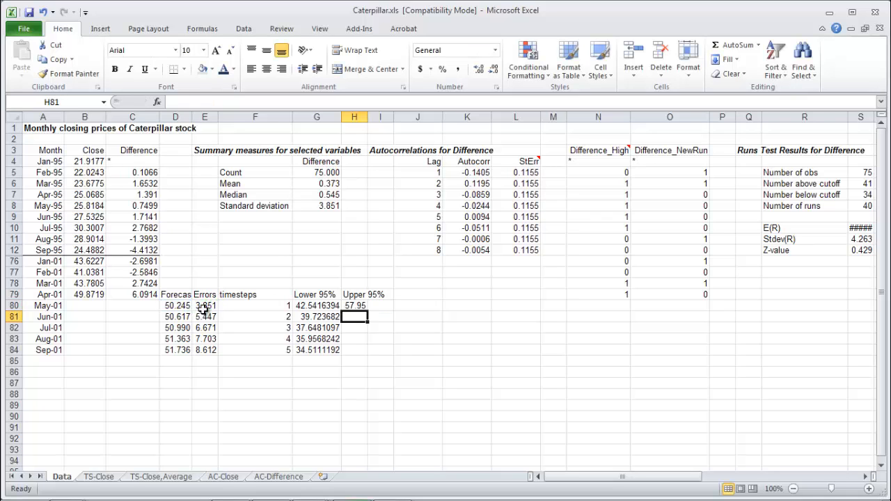
left_click(355, 306)
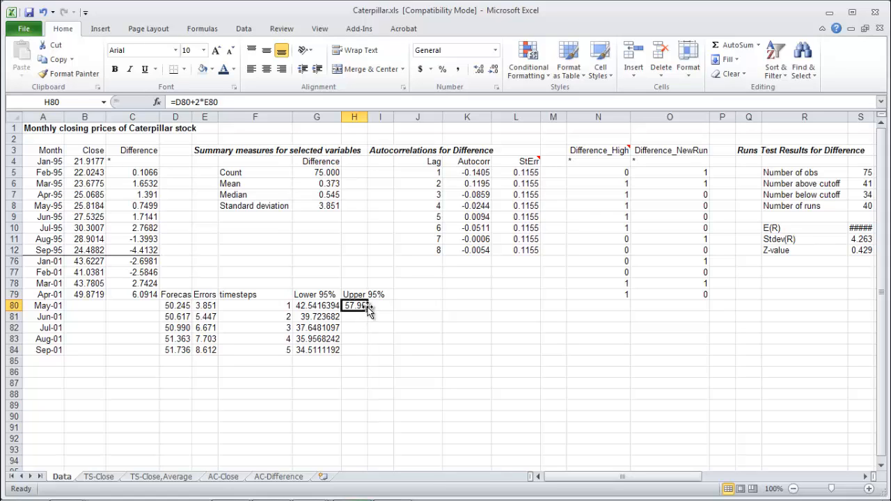
left_click_drag(370, 312, 370, 351)
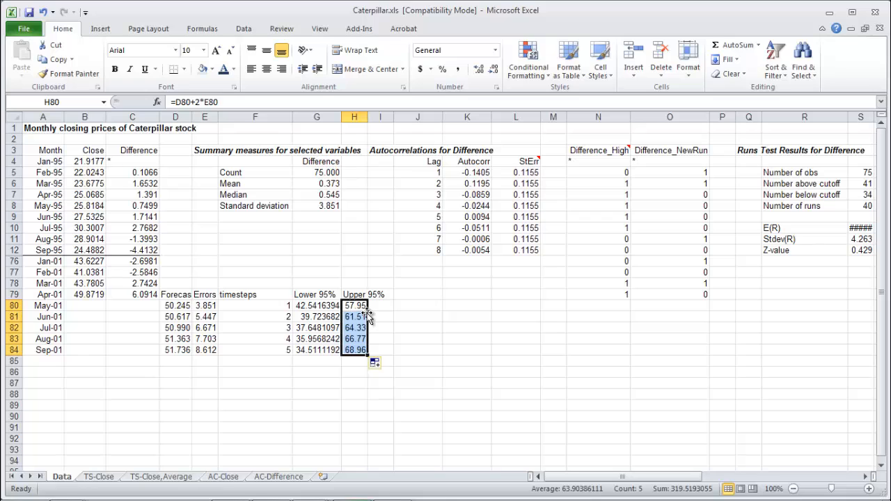
Review the filled confidence limit columns and the Sep-01 forecast formula
left_click(380, 327)
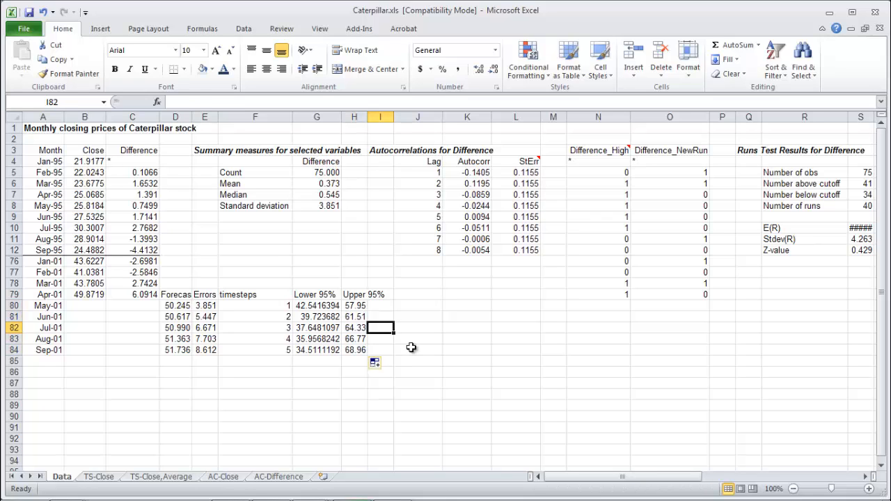
left_click(205, 306)
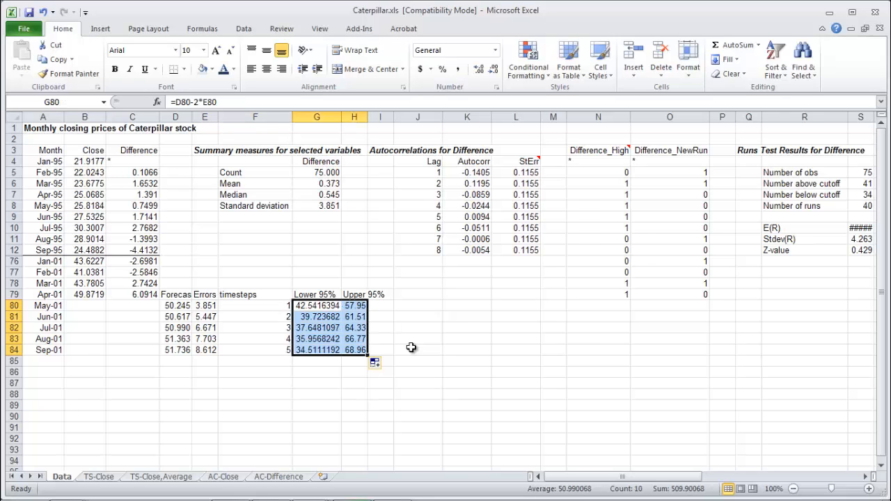
left_click(175, 349)
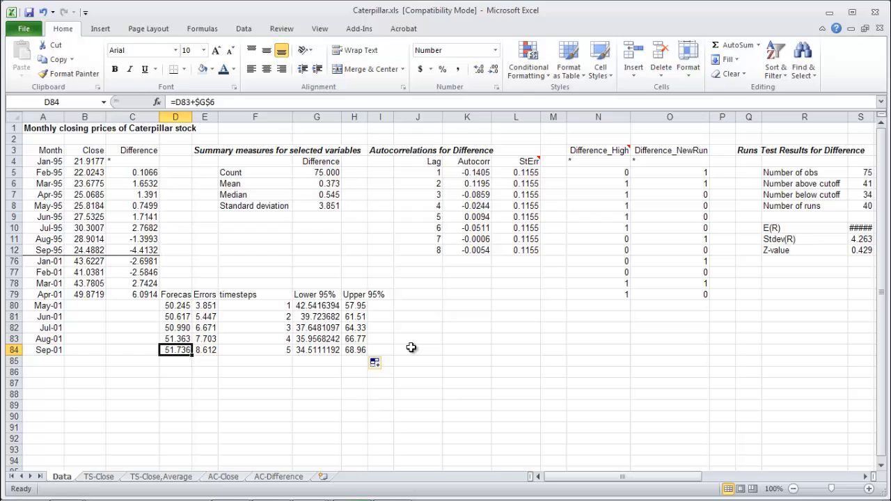
left_click(317, 350)
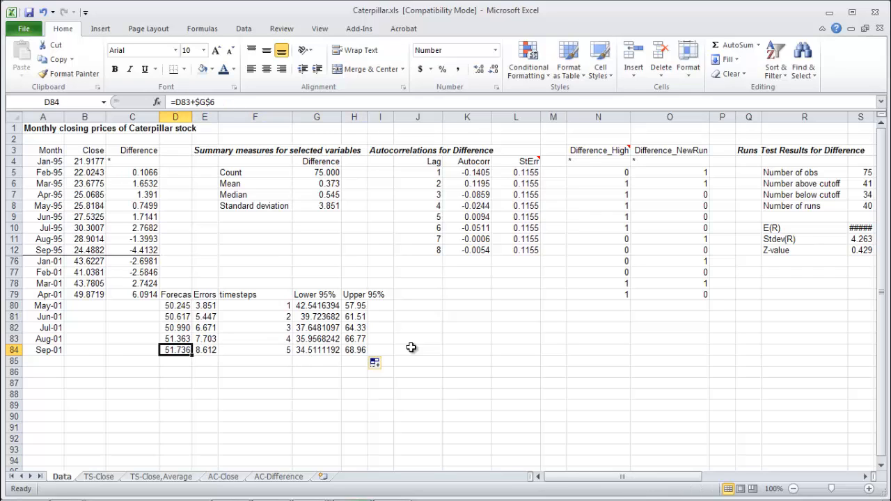
left_click(317, 349)
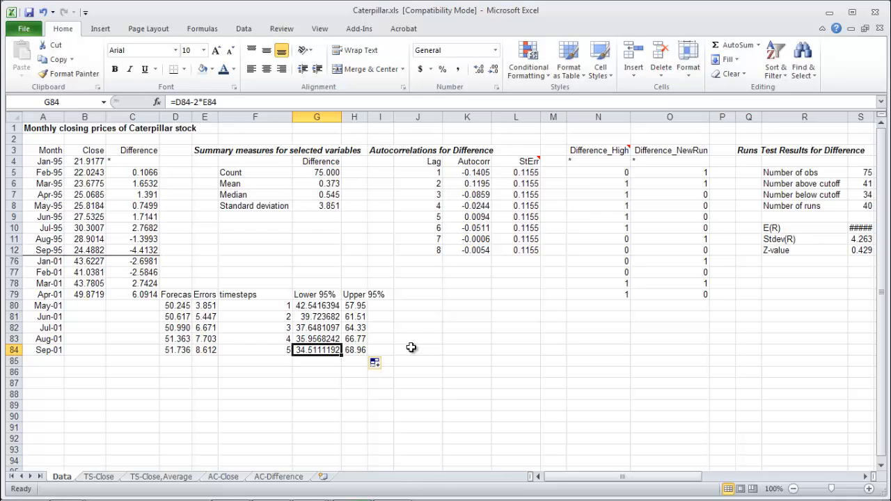
left_click(42, 349)
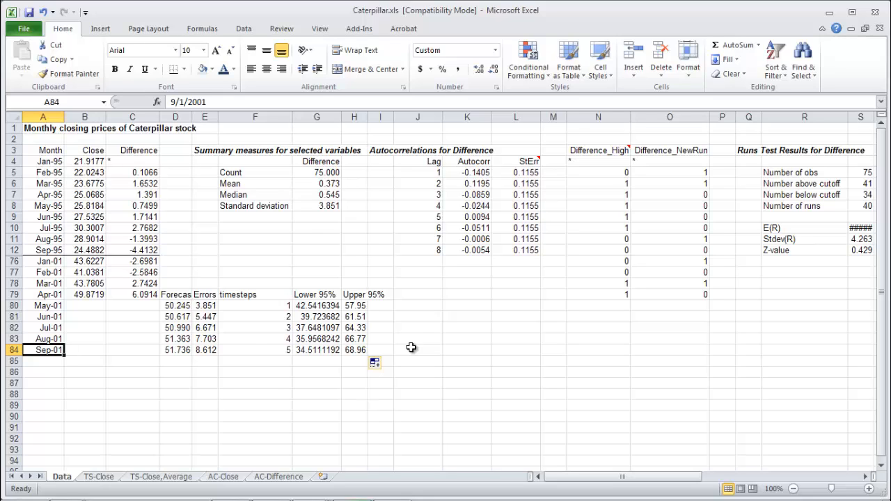
left_click(317, 349)
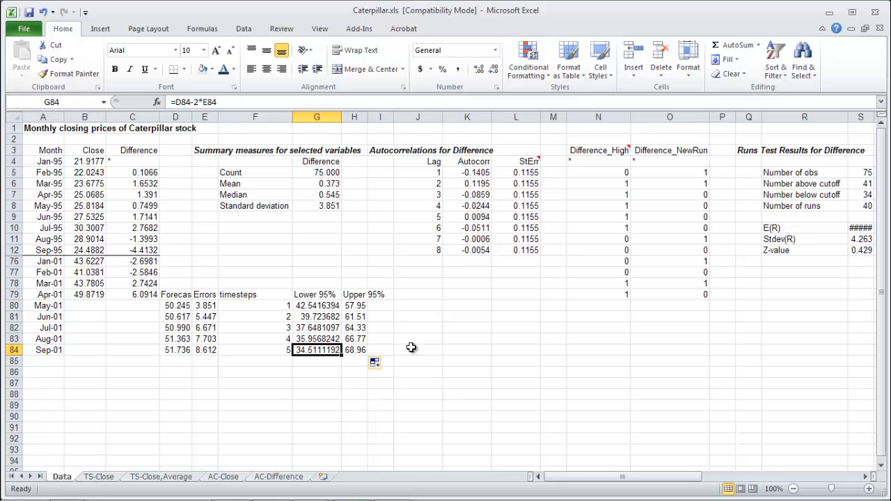
left_click(354, 349)
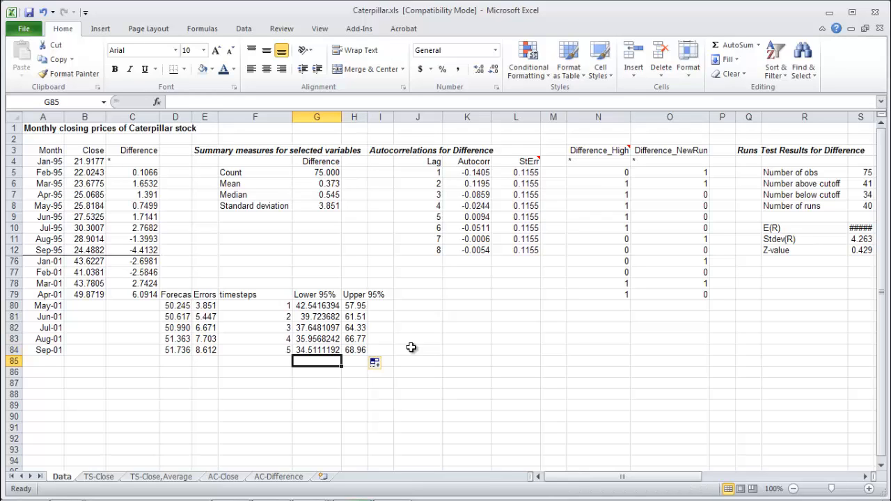
left_click(354, 349)
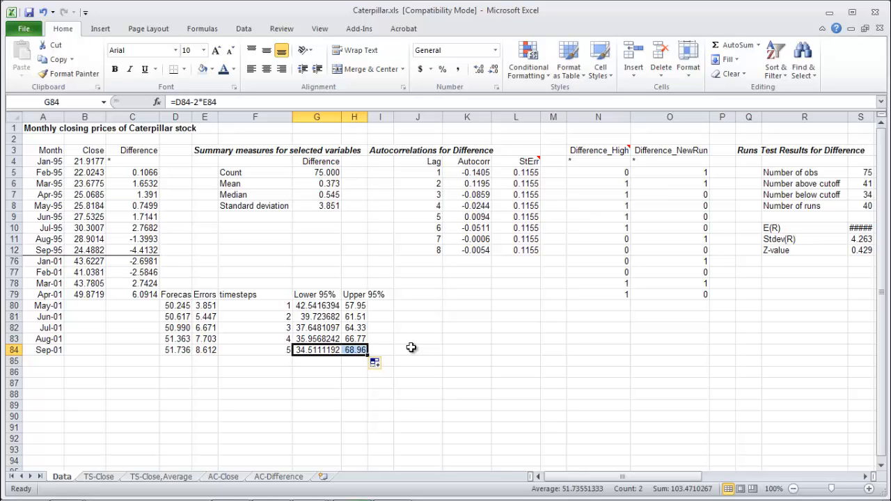